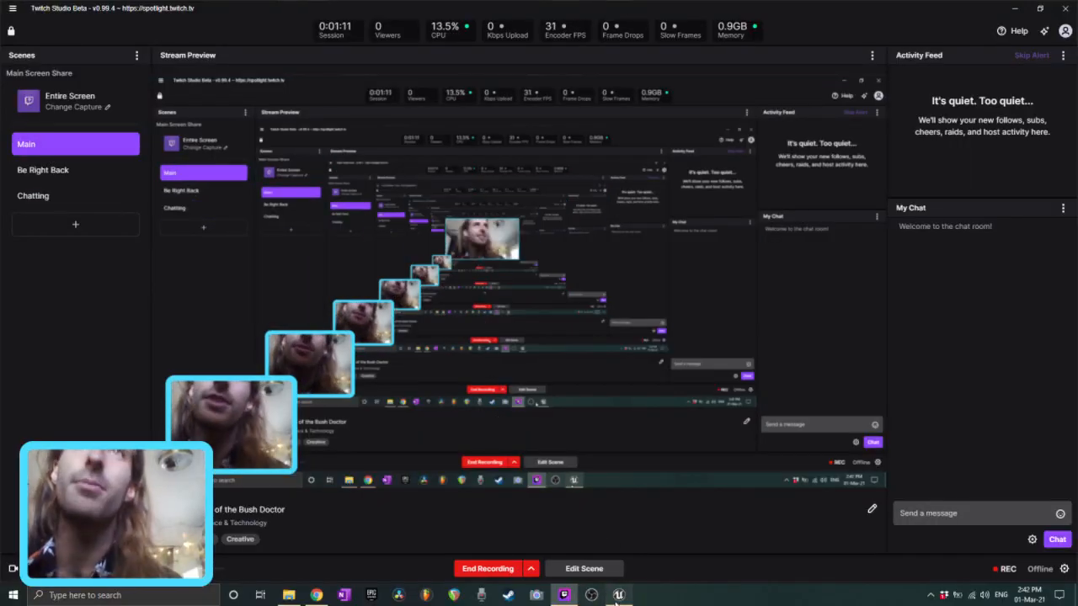
Launch the WA1_Main level as a standalone game preview from the level editor
left_click(619, 595)
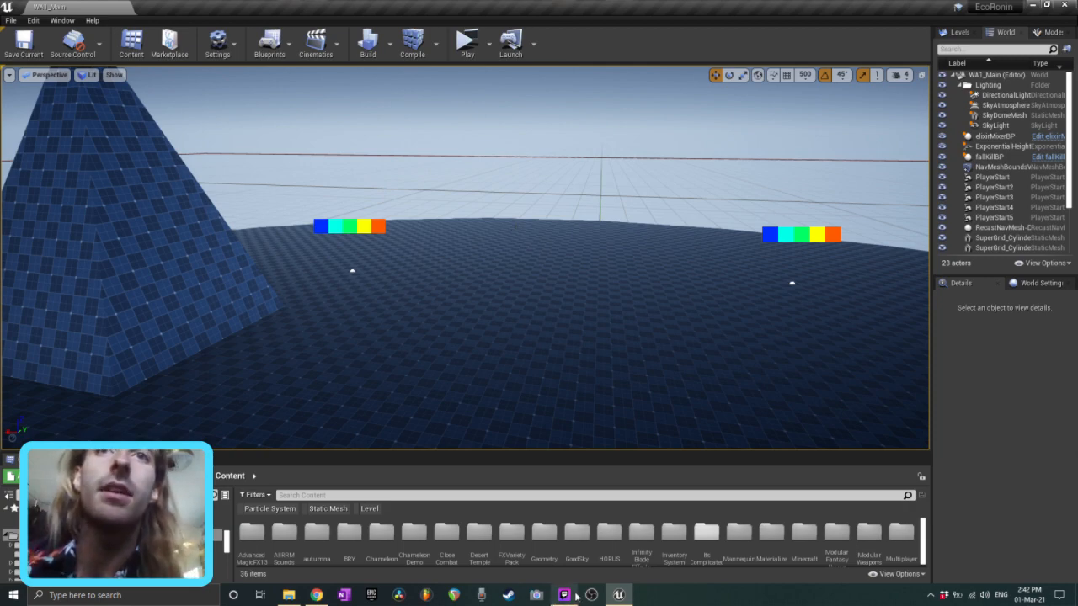
left_click(564, 596)
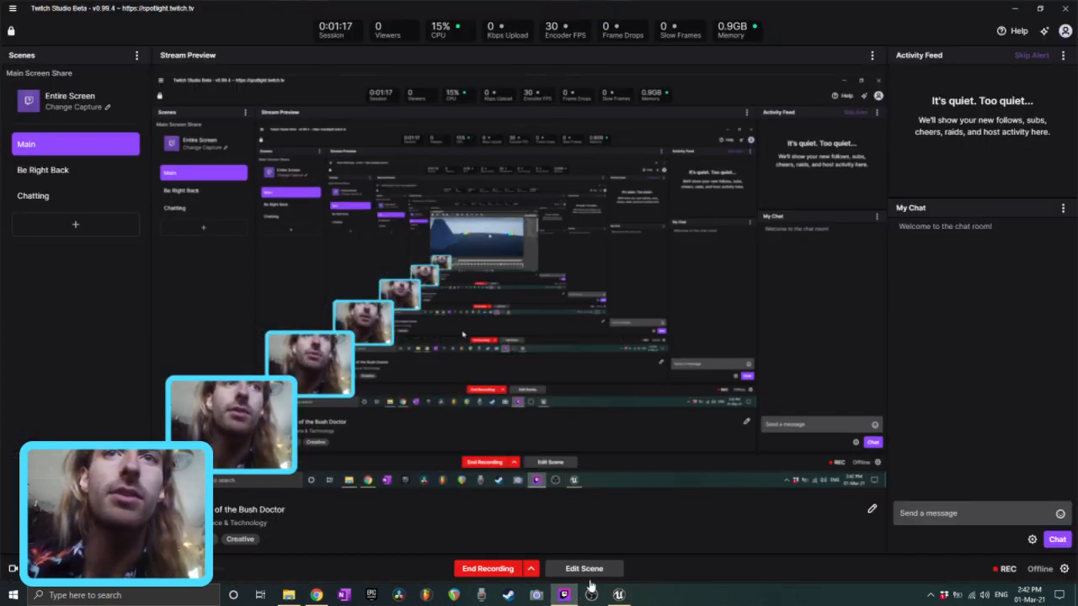
left_click(617, 596)
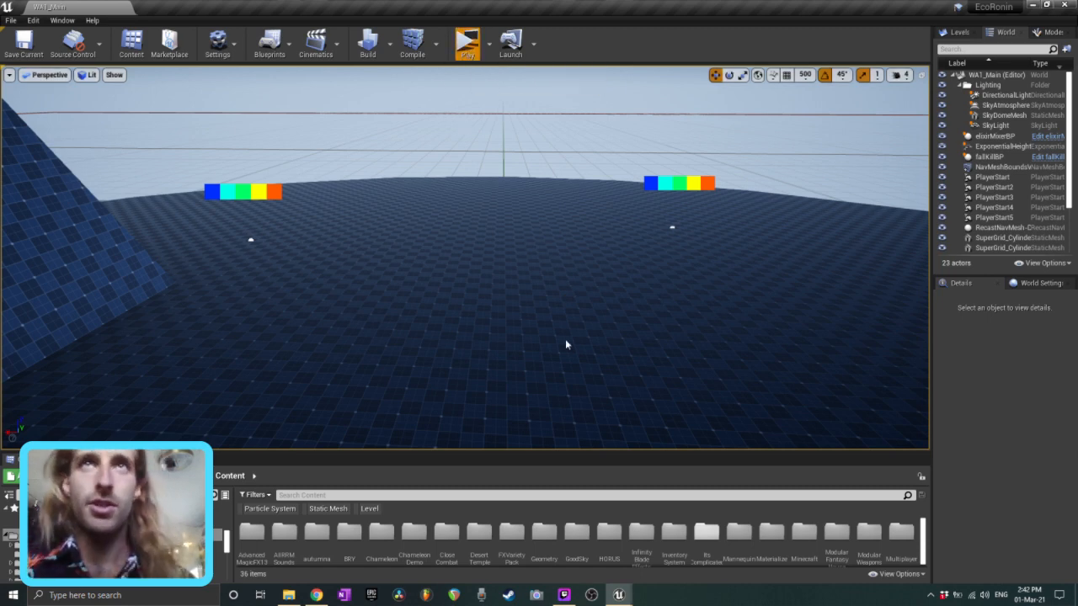
left_click(466, 42)
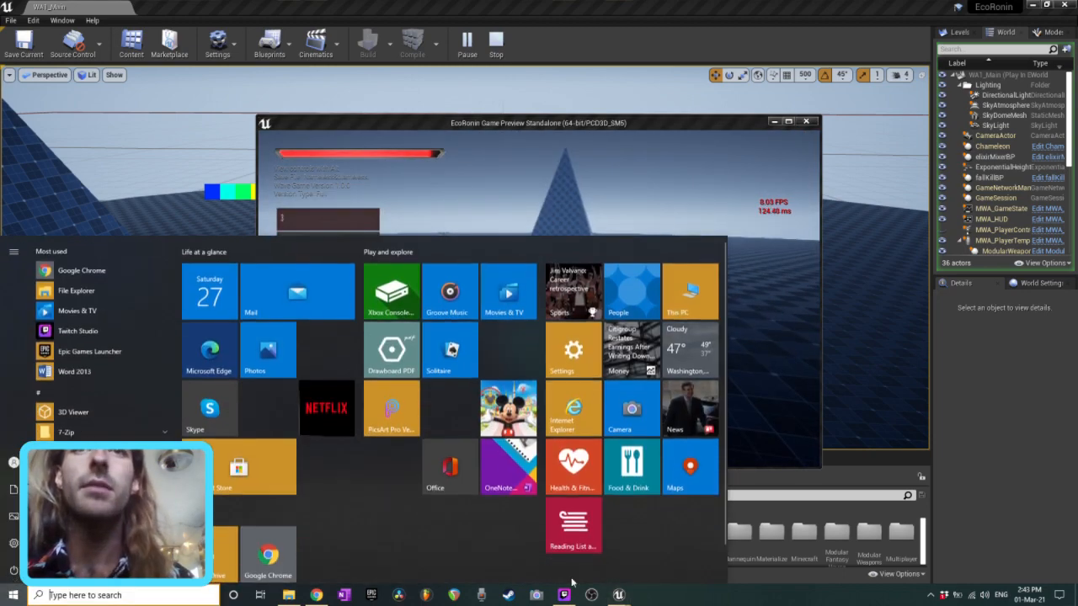
left_click(619, 595)
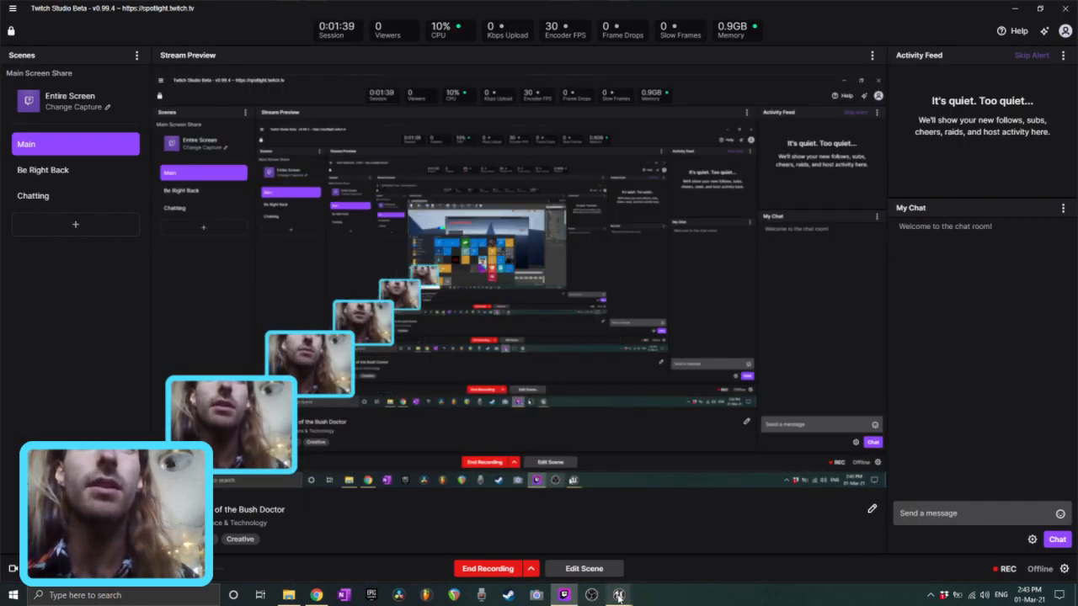
left_click(618, 596)
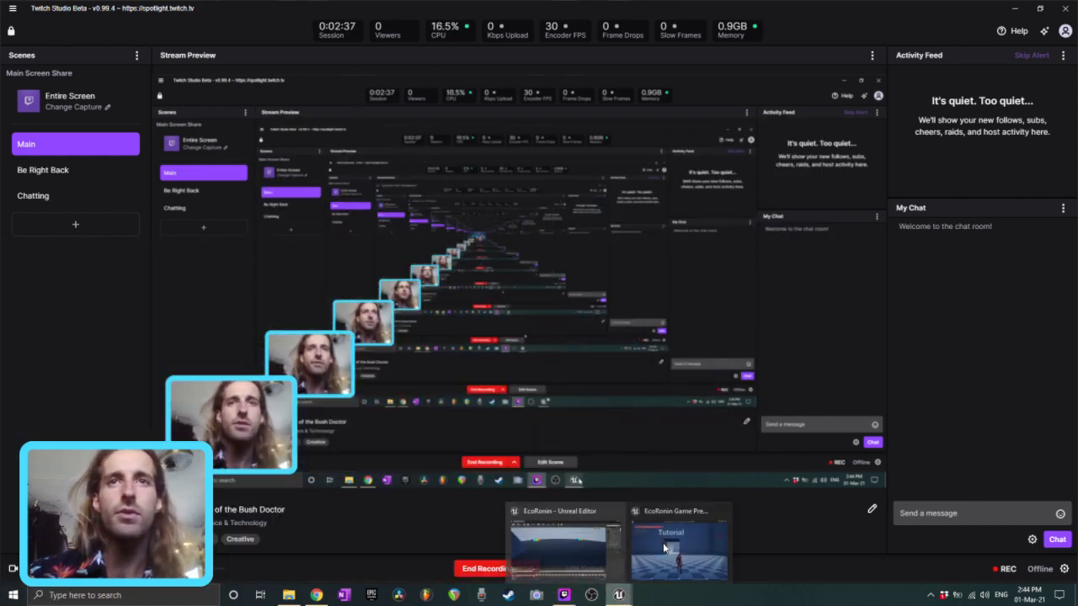
Bring the running game preview window to the front and close it
left_click(680, 543)
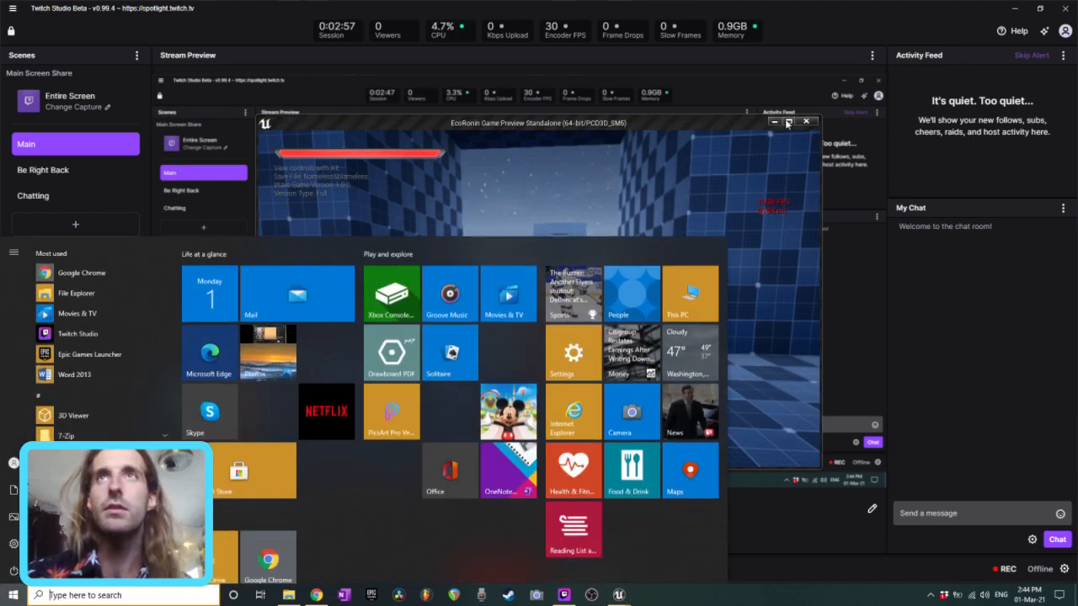
left_click(789, 122)
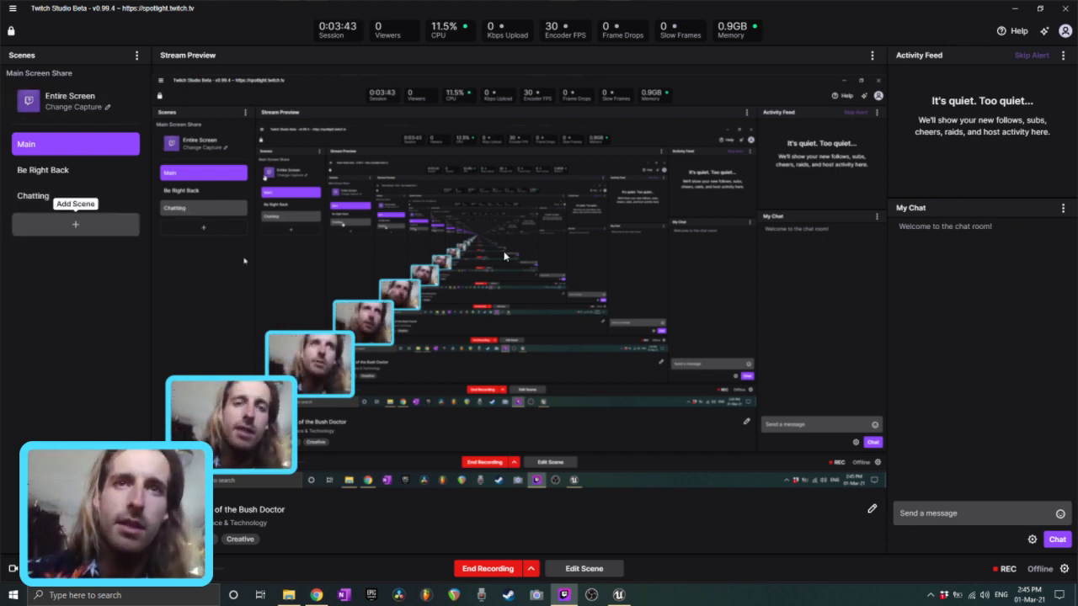
Open the wa1_WaveGameMode blueprint from the Content > MWA > wa1 folder
left_click(617, 596)
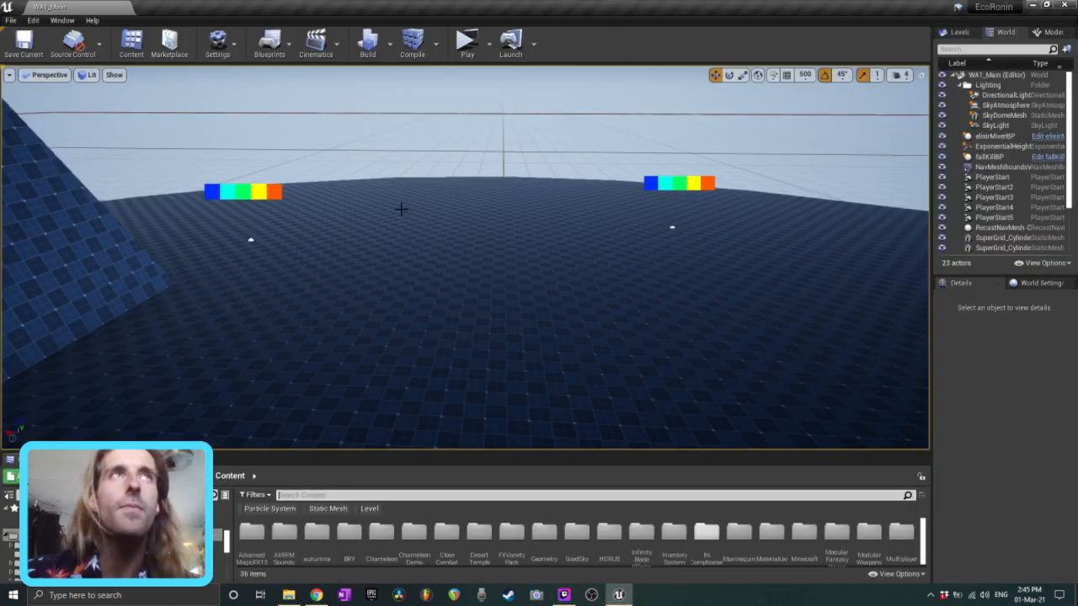
mouse_move(416, 215)
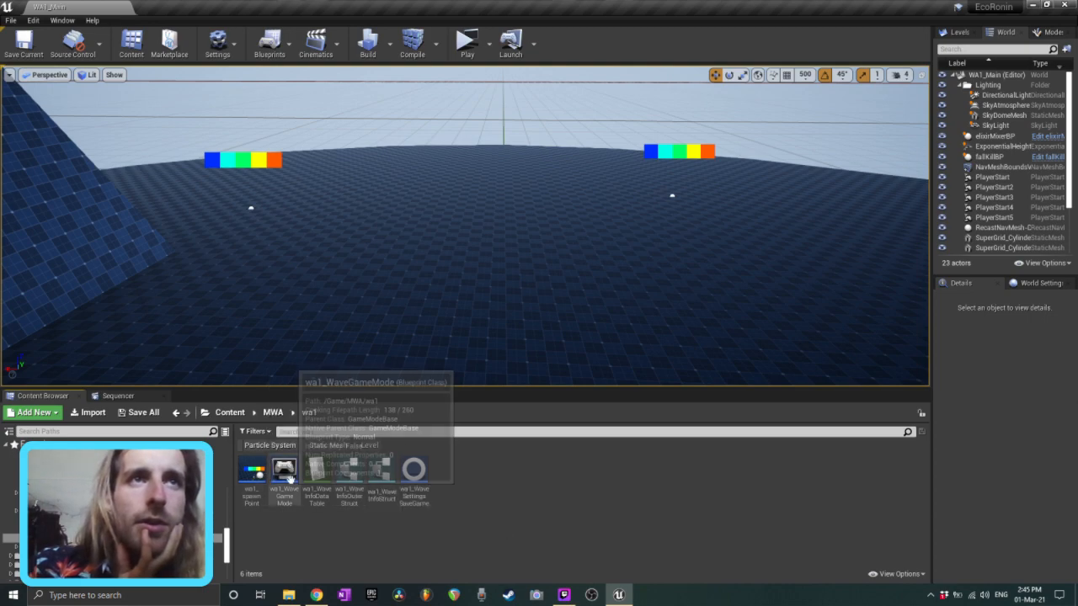
double_click(284, 469)
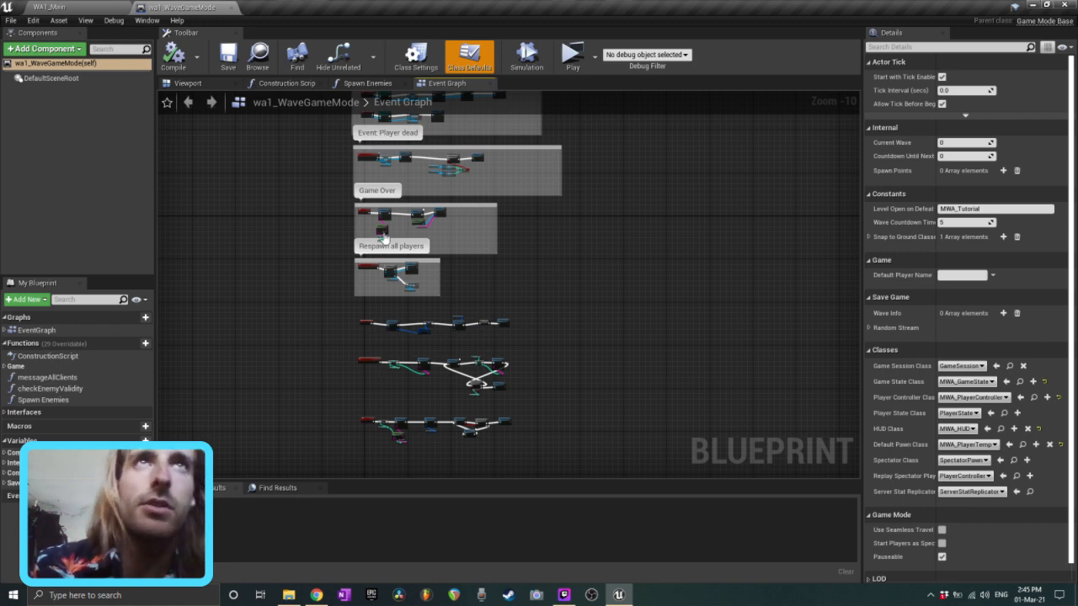
scroll("up", 3)
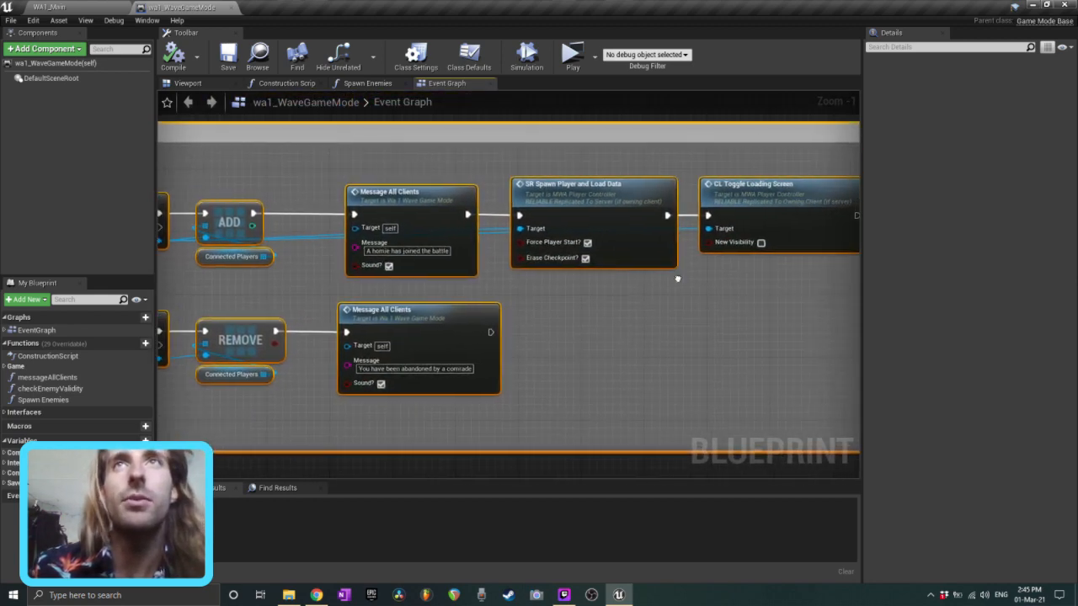
scroll("down", 3)
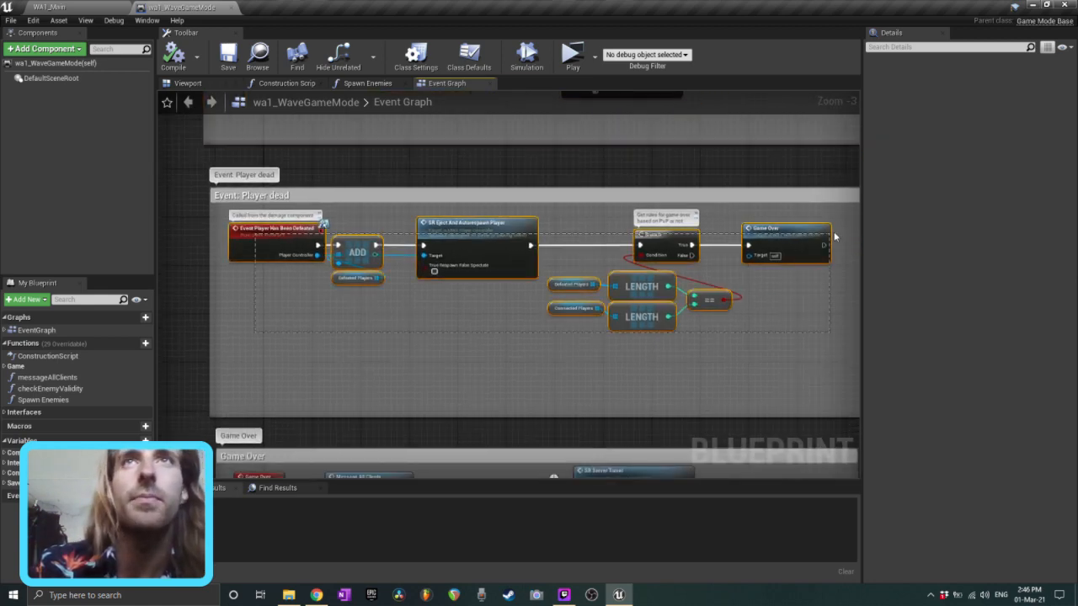
scroll("down", 3)
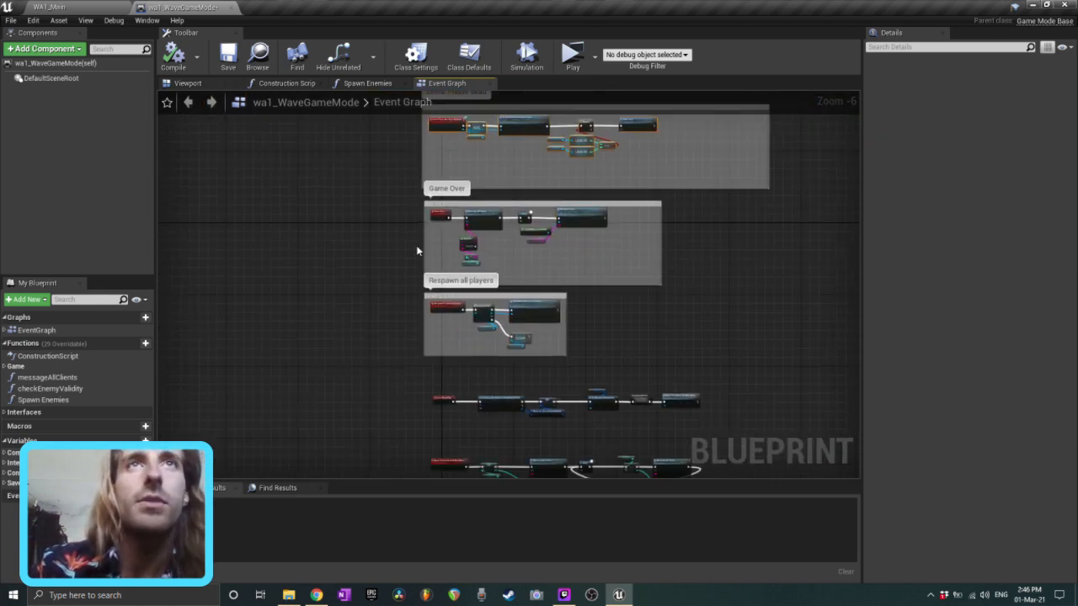
scroll("down", 3)
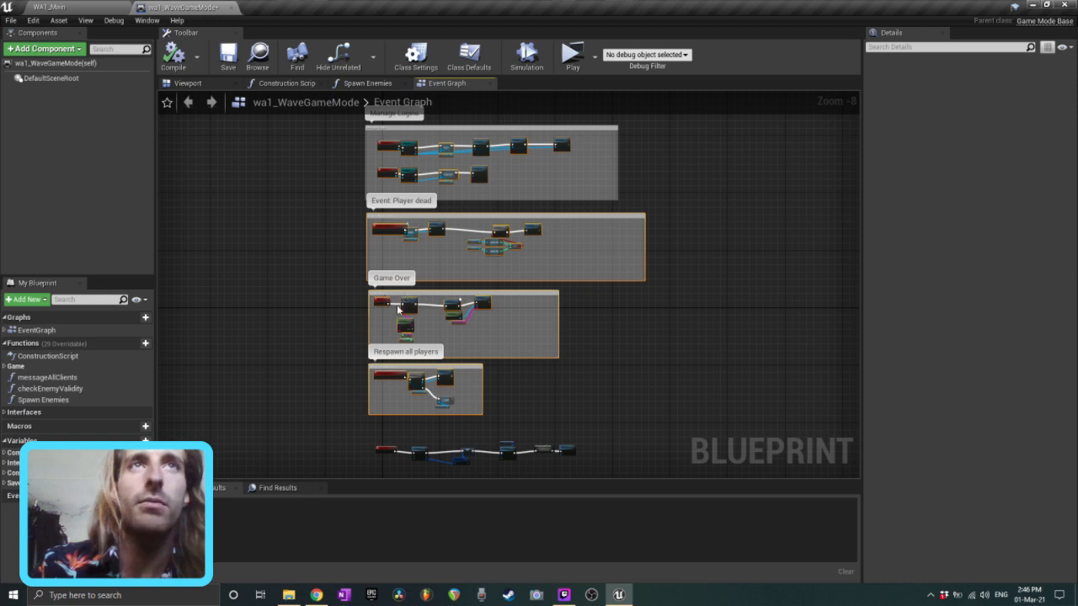
mouse_move(449, 317)
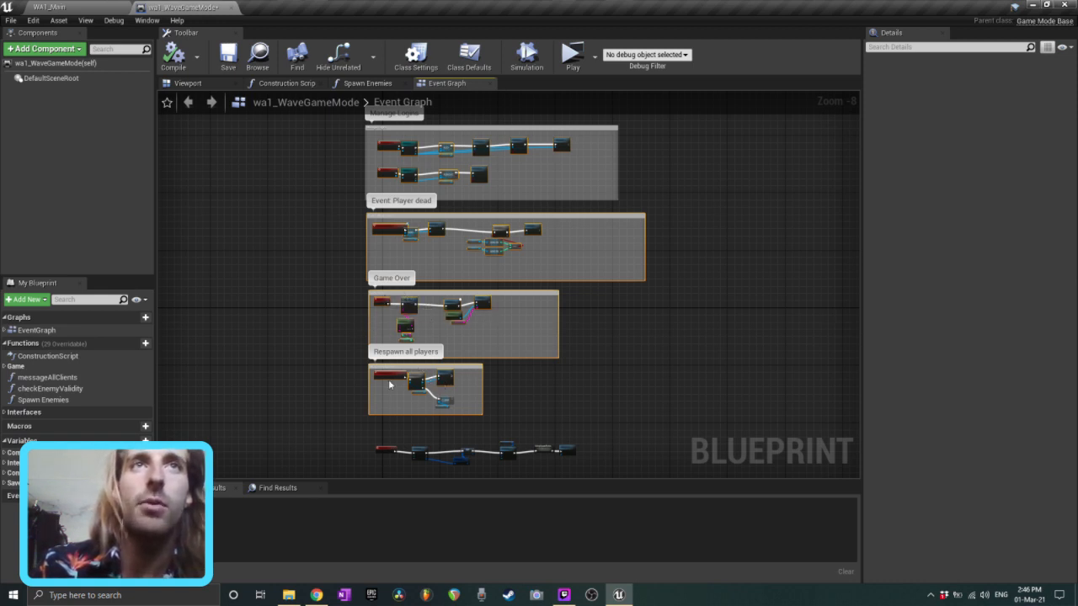
mouse_move(421, 381)
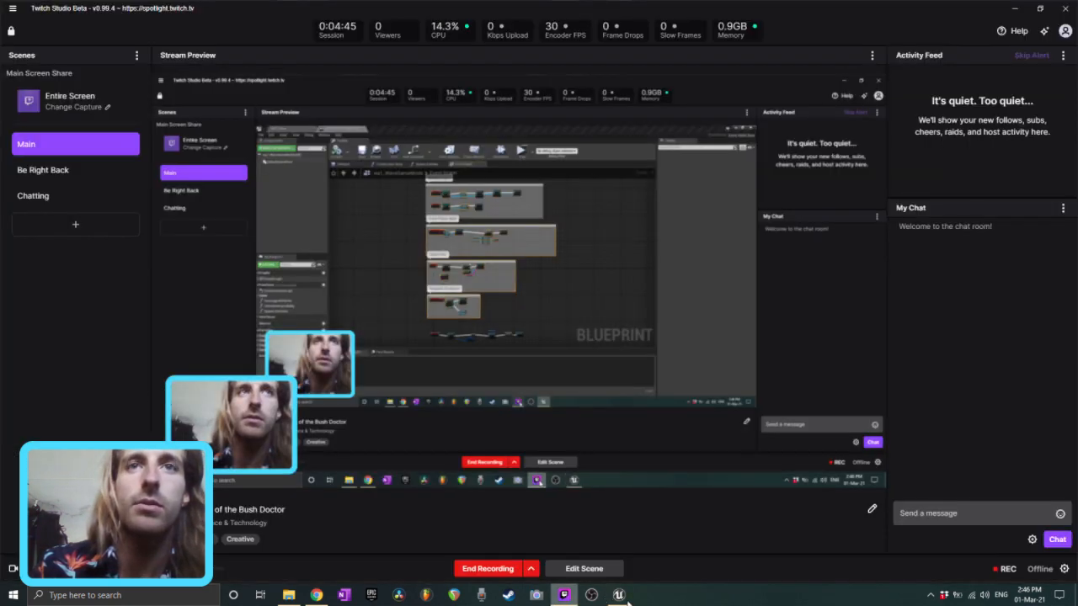
Leave the wave game mode blueprint for the WA1_Main level tab
left_click(618, 596)
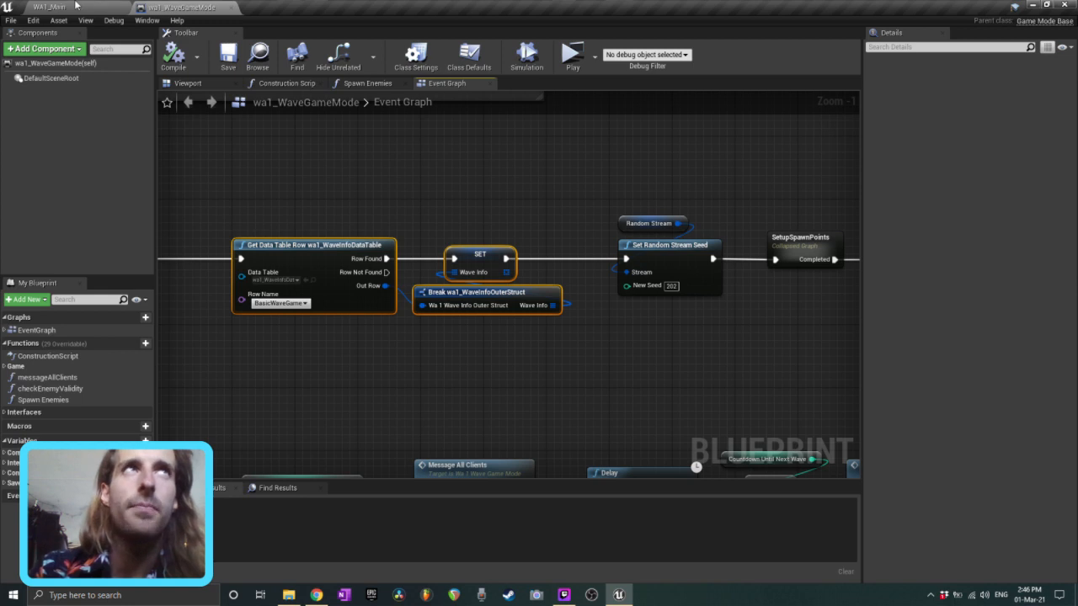
left_click(48, 7)
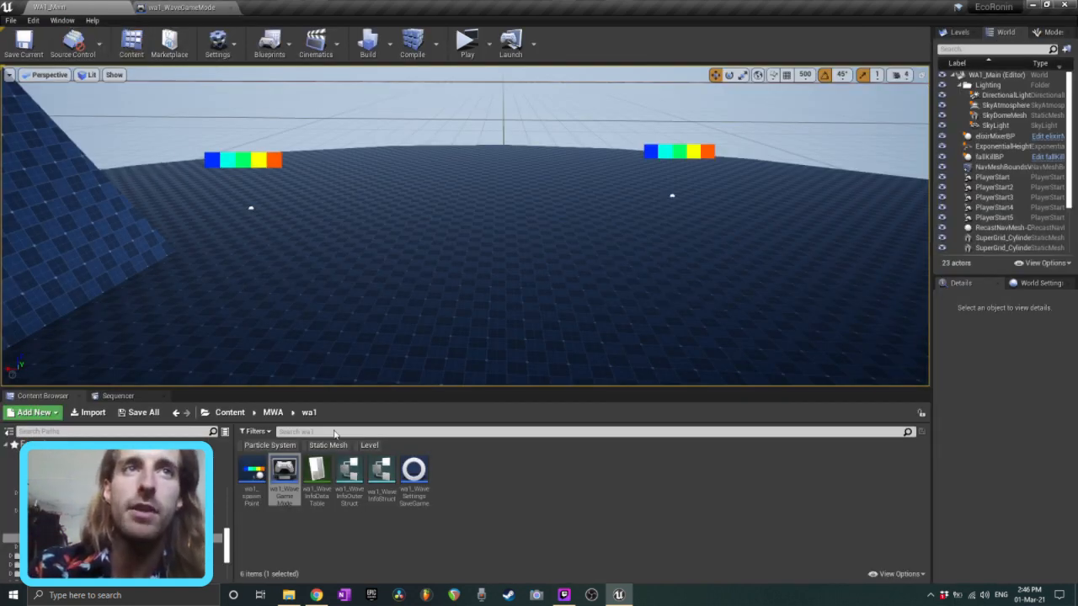
Open wa1_WaveInfoDataTable and collapse the BasicWaveGame row's WaveInfo entries
double_click(317, 469)
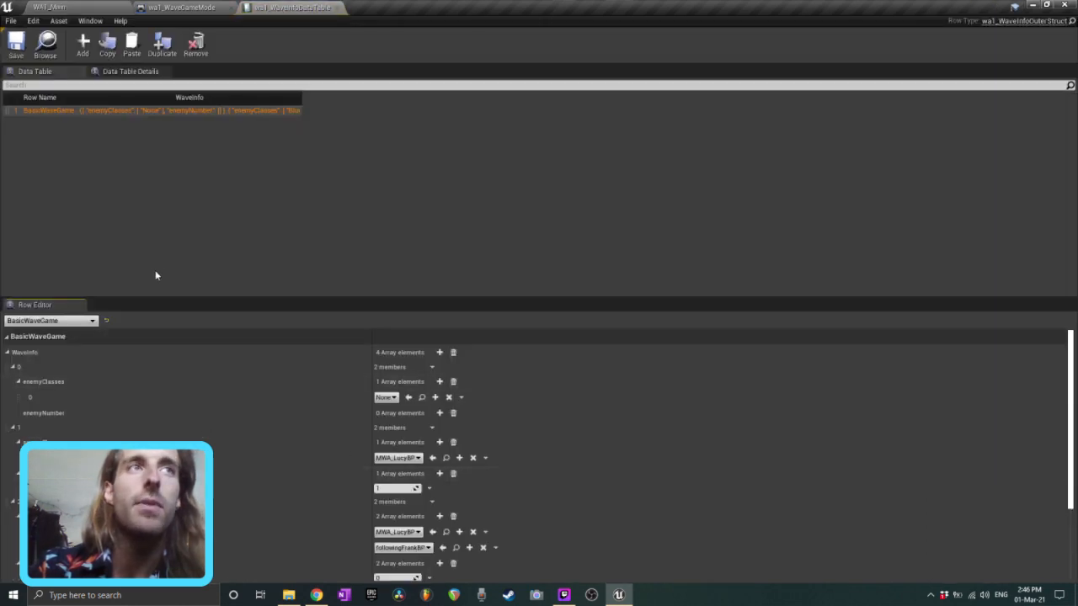
mouse_move(180, 268)
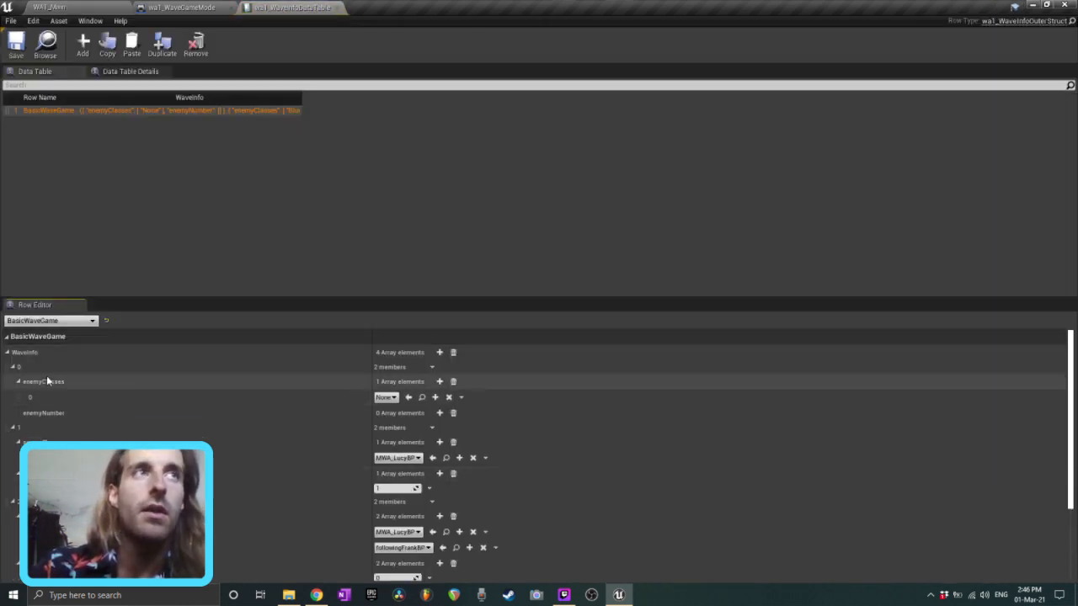
left_click(12, 366)
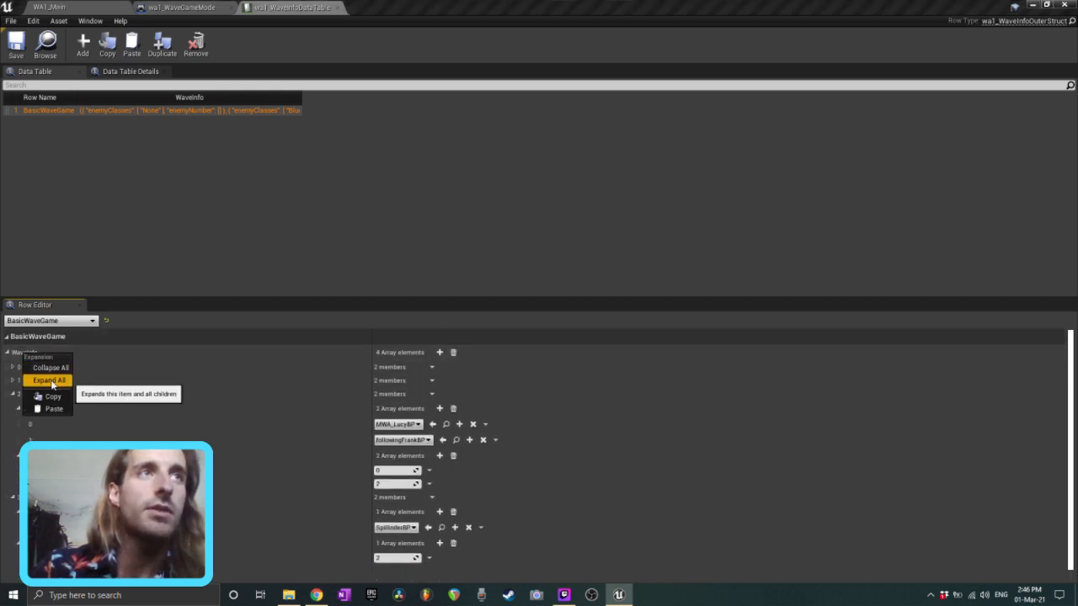
left_click(50, 368)
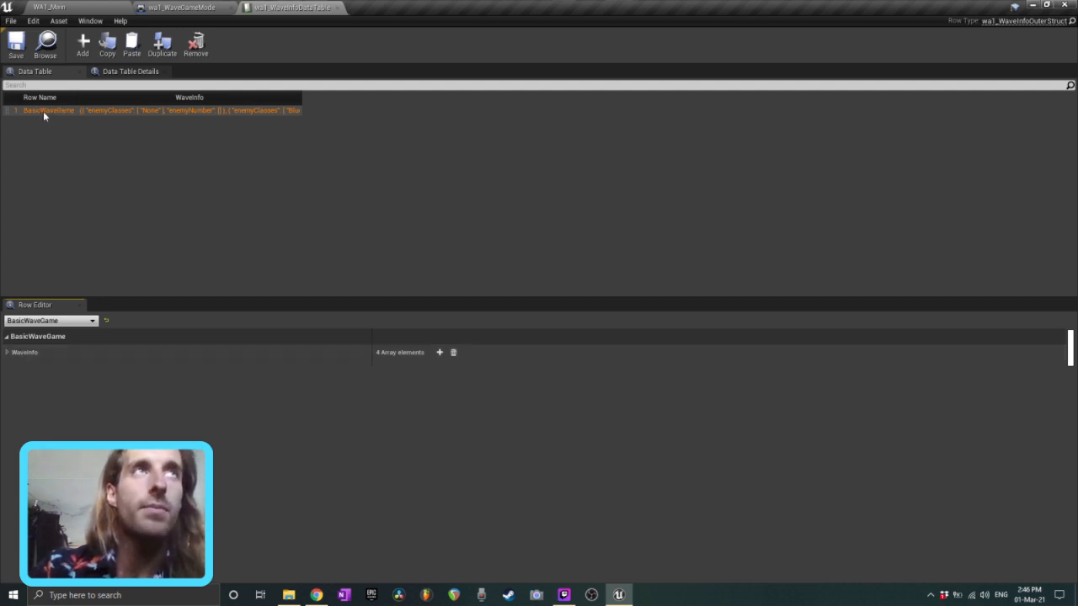
mouse_move(558, 580)
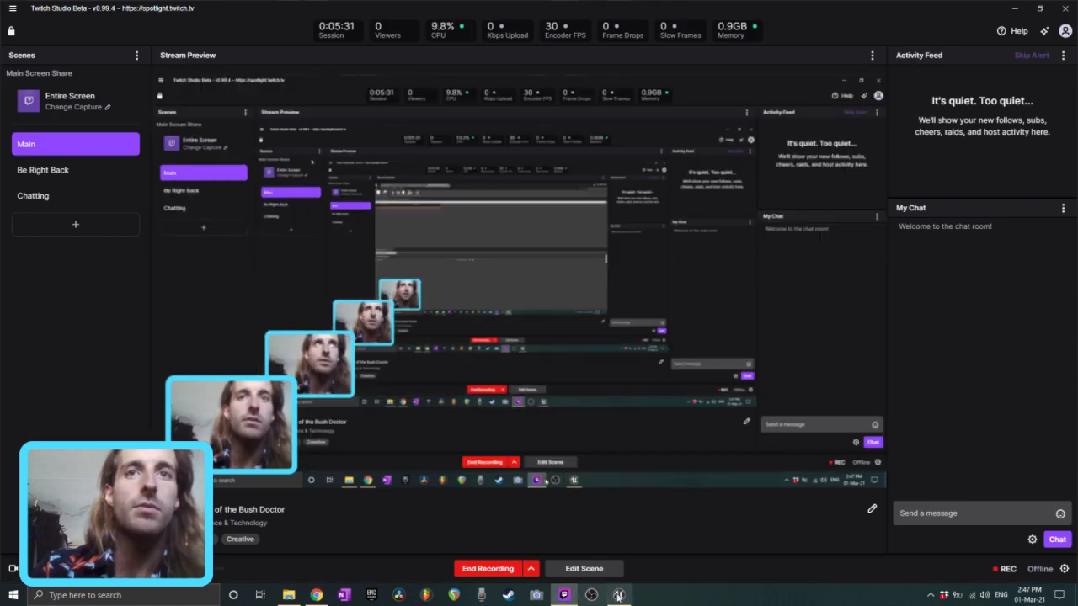
left_click(618, 595)
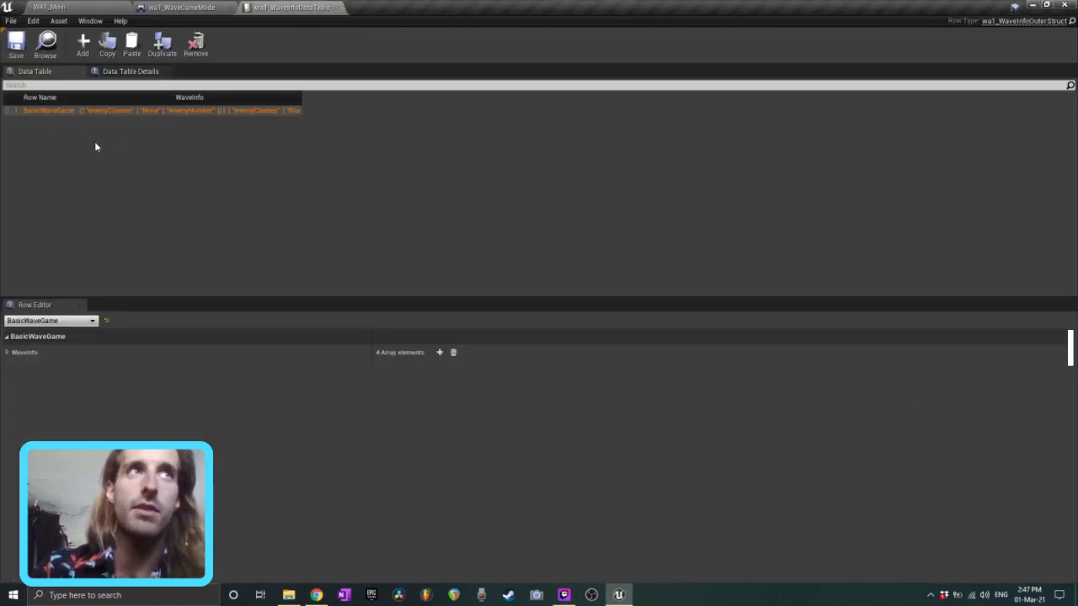
Expand WaveInfo wave 1's enemy classes and counts, then collapse all entries
left_click(7, 352)
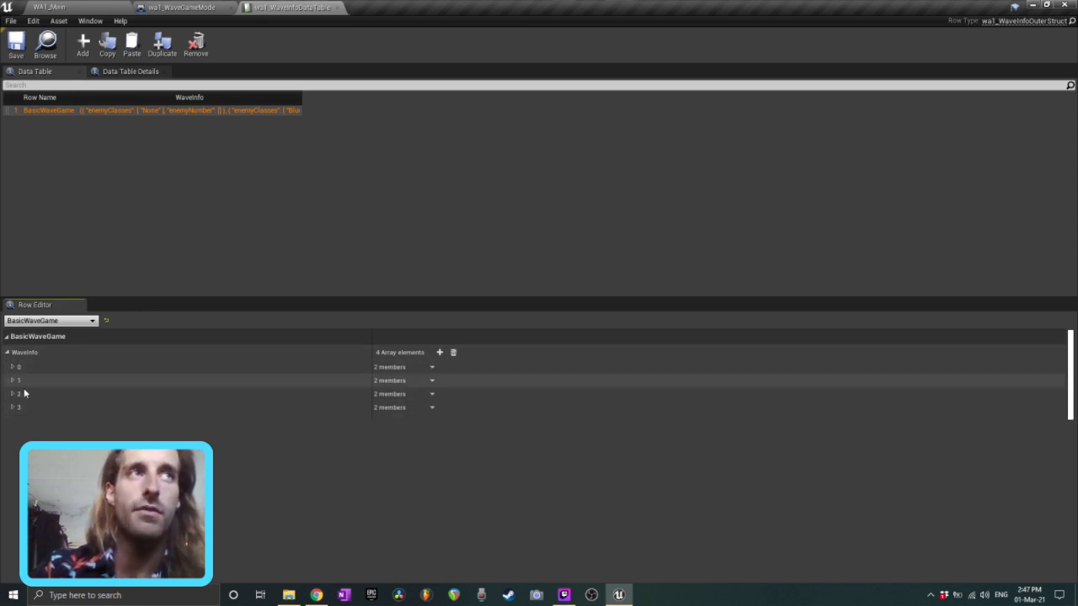
left_click(12, 380)
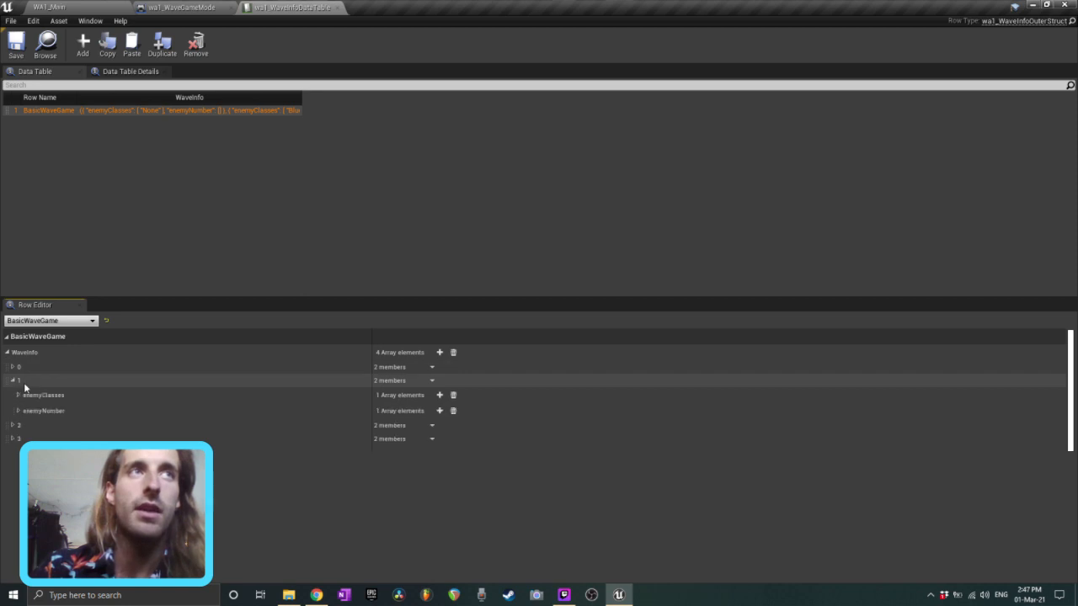
mouse_move(43, 395)
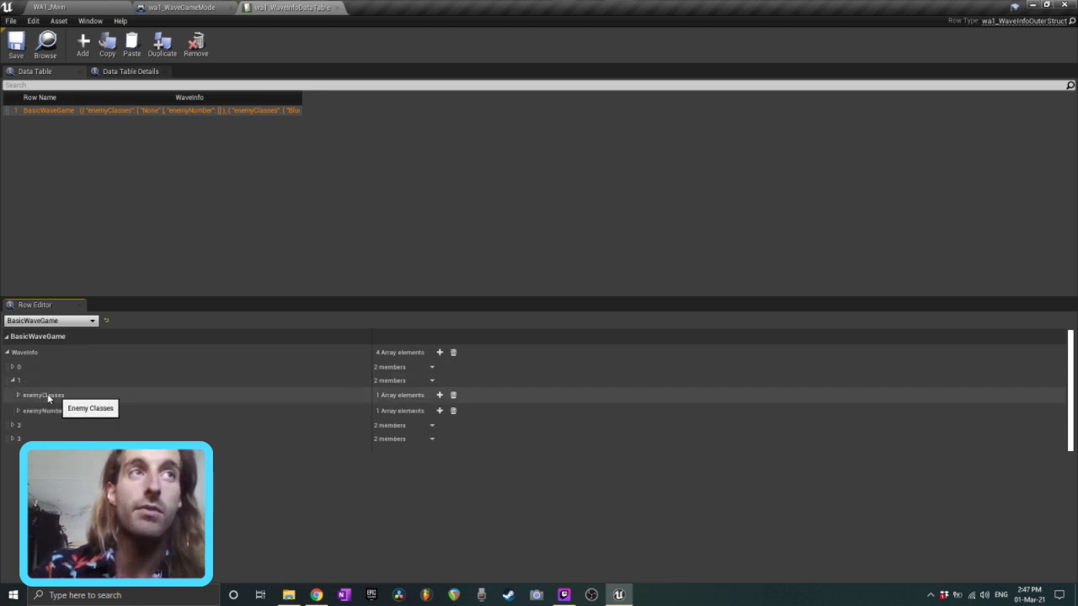
left_click(17, 395)
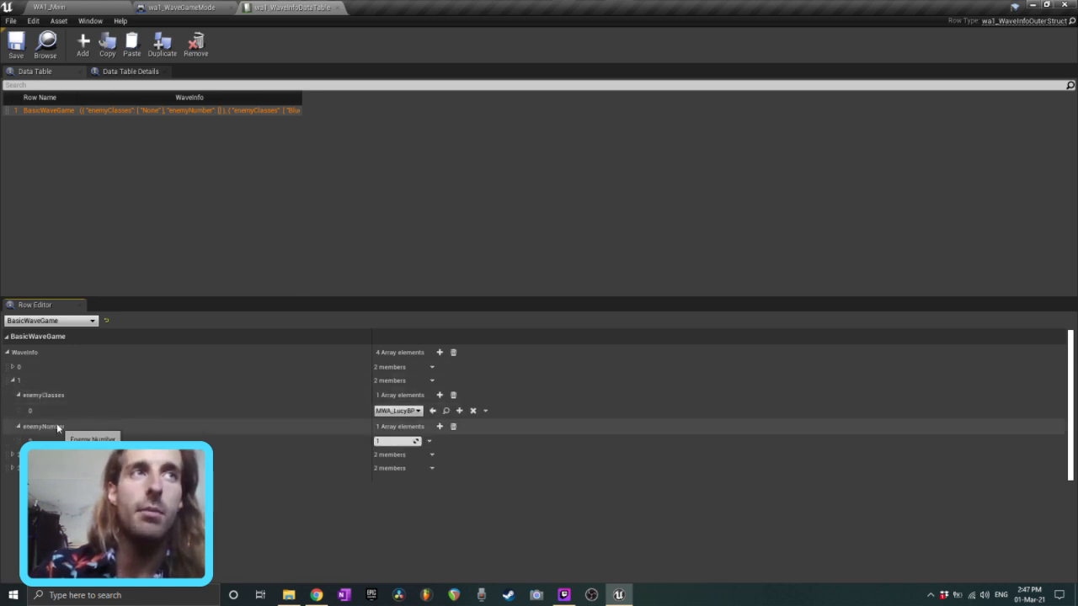
mouse_move(396, 411)
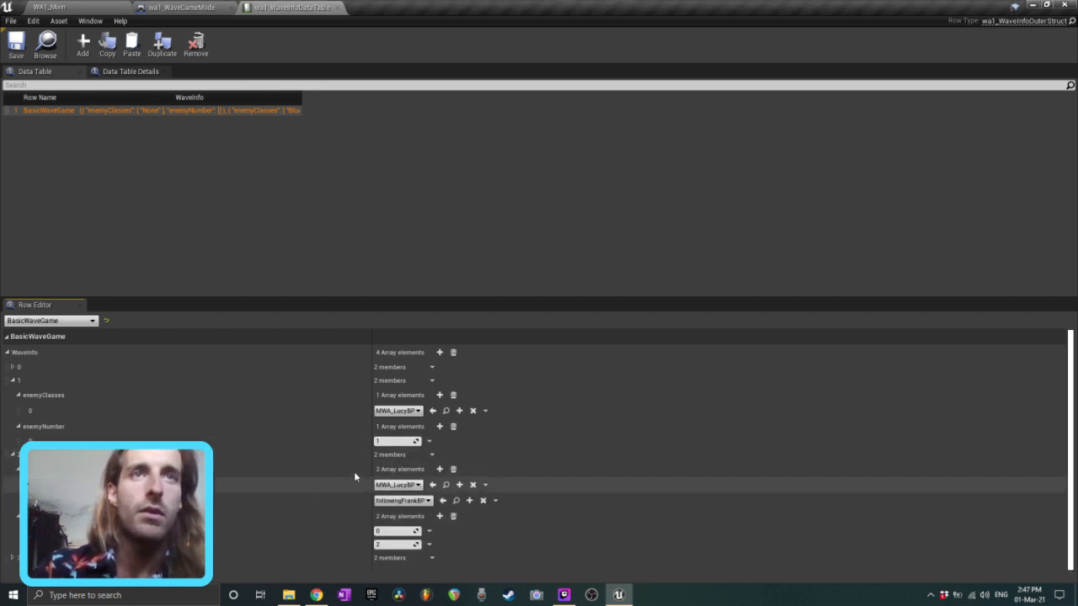
mouse_move(396, 531)
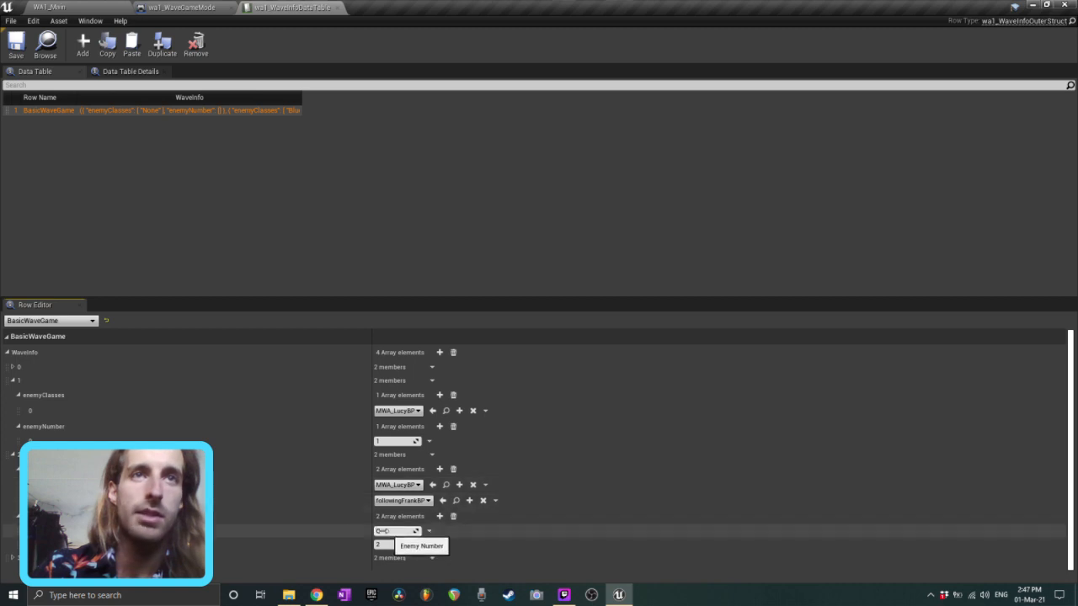
mouse_move(278, 501)
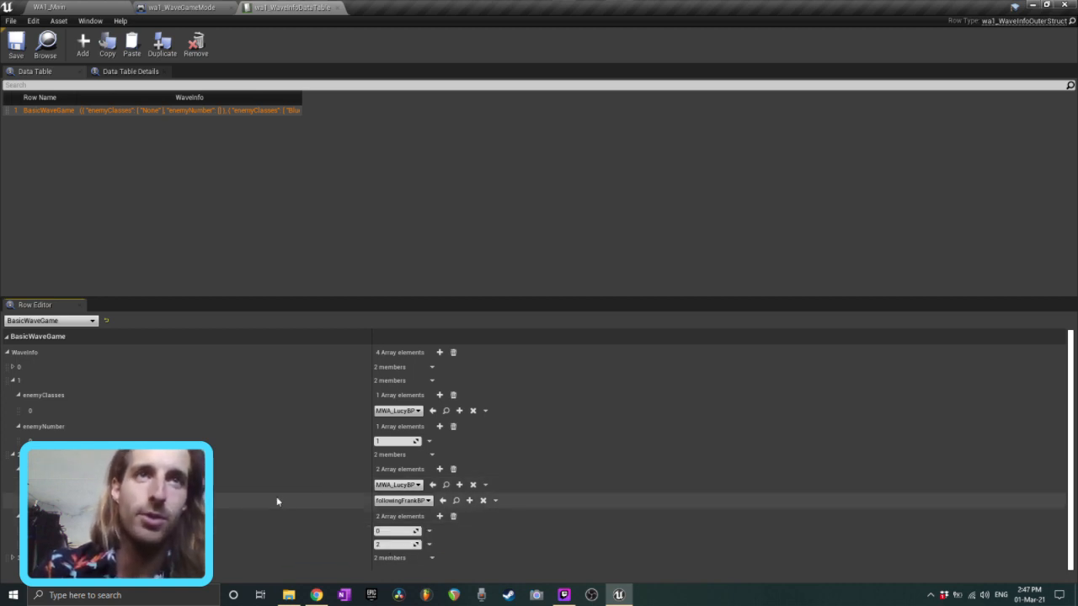
mouse_move(402, 500)
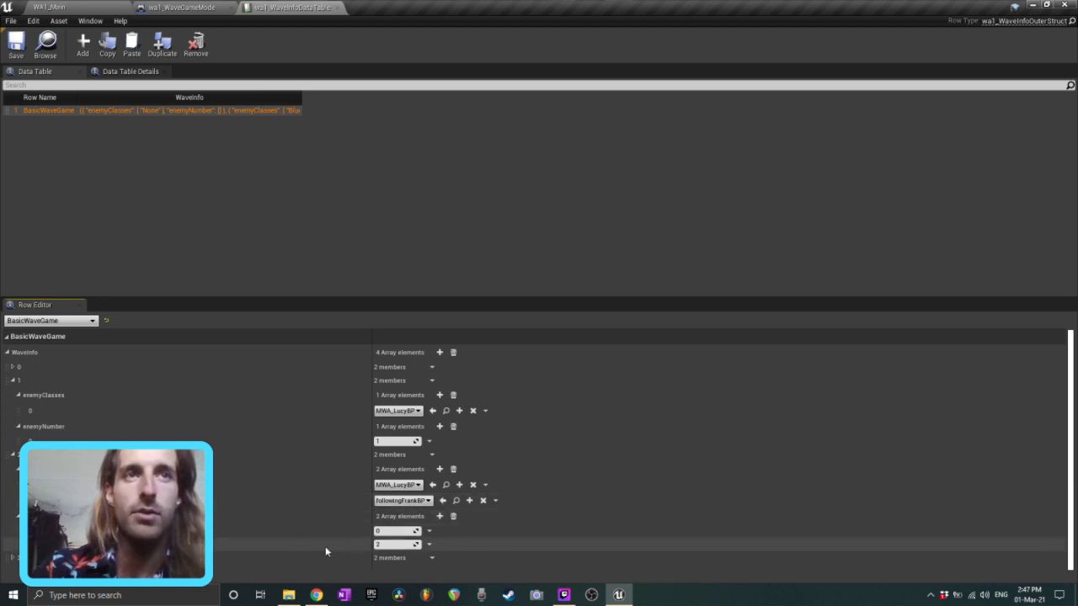
mouse_move(236, 530)
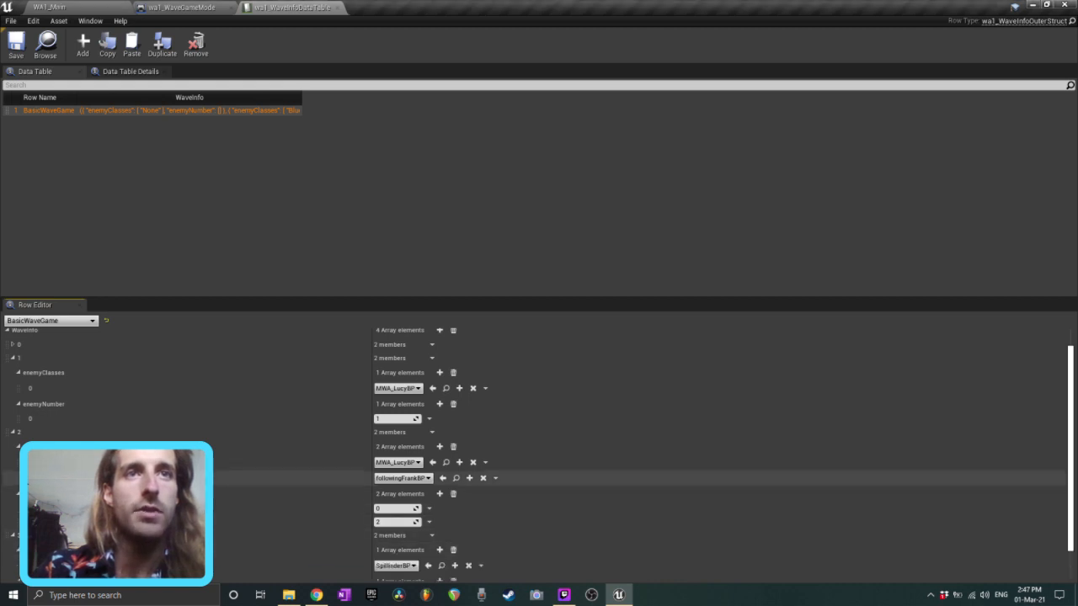
scroll("down", 3)
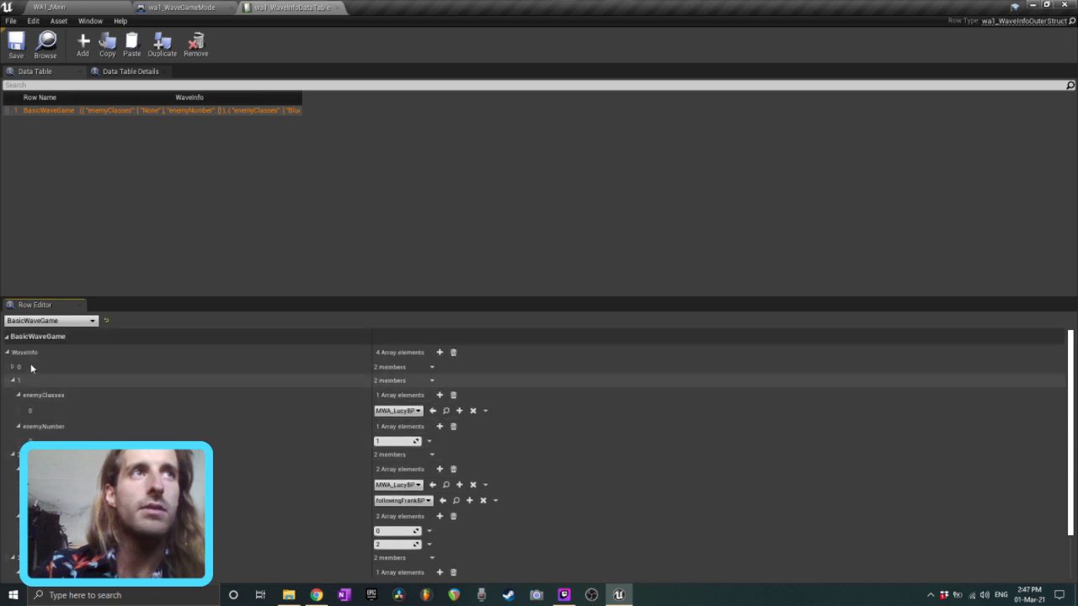
right_click(25, 352)
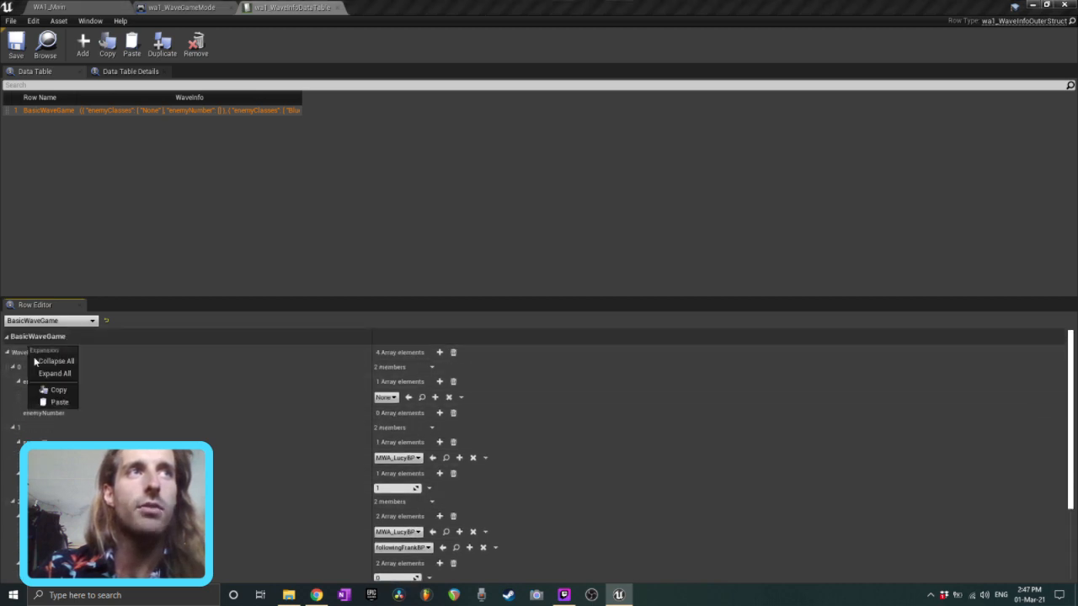
left_click(55, 361)
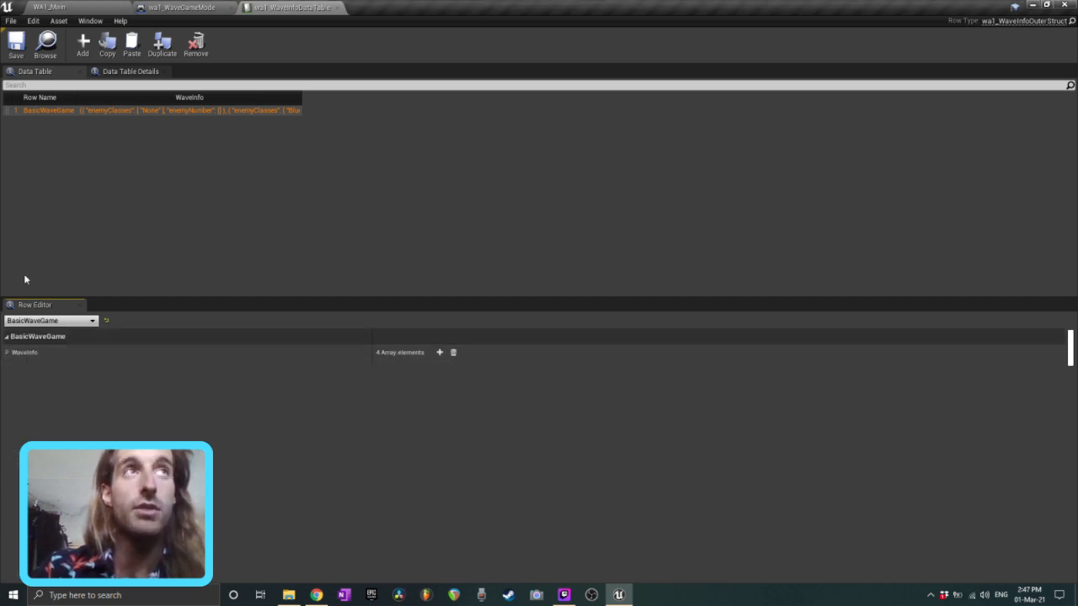
Review wa1_WaveGameMode startup logic and the SetupSpawnPoints collapsed graph, ending on Event Graph
left_click(83, 44)
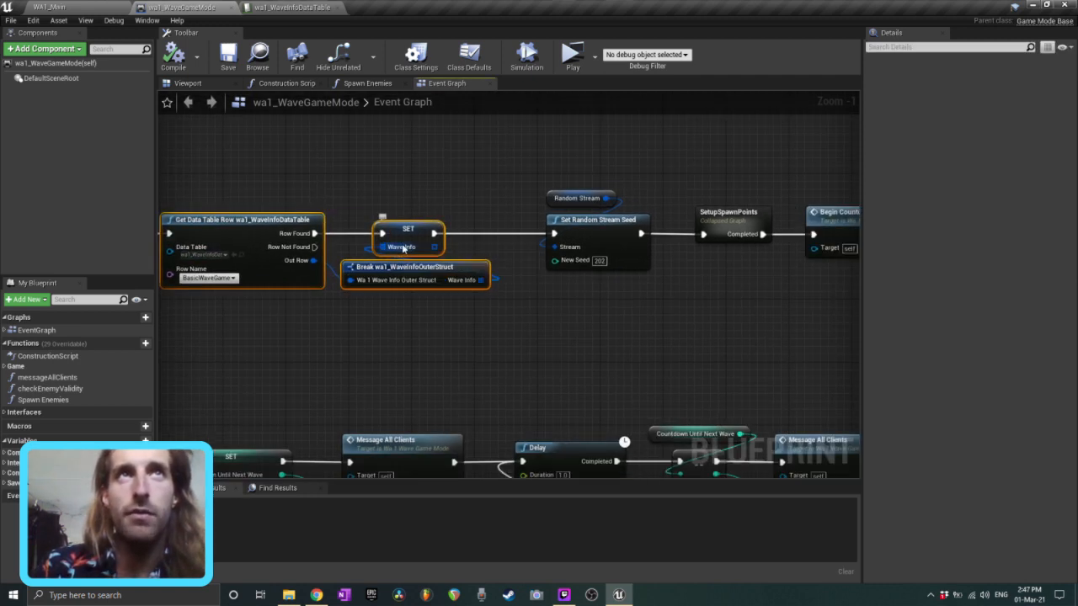
scroll("down", 3)
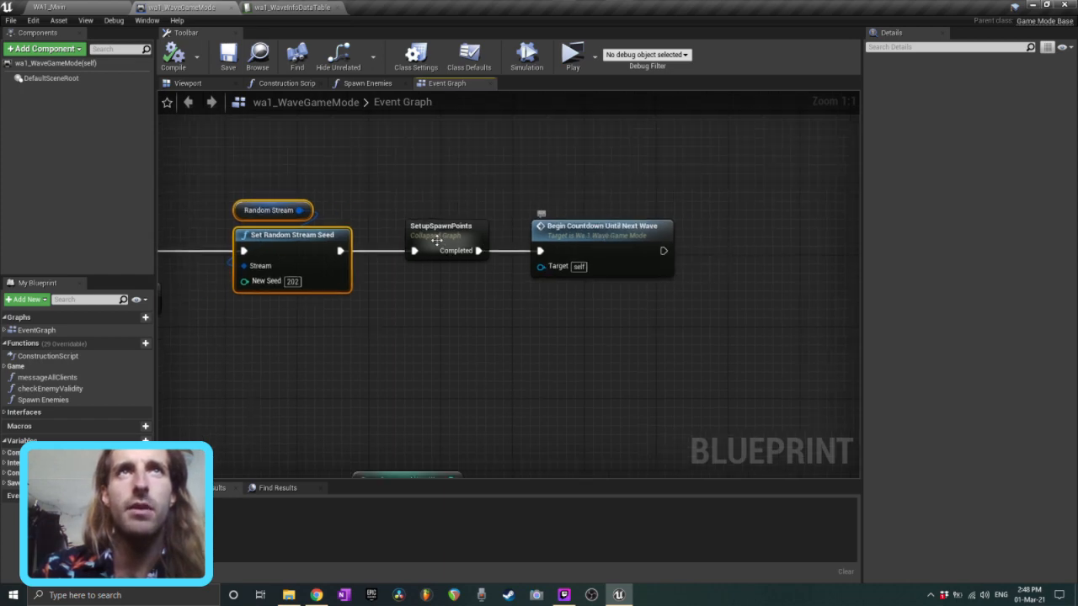
double_click(441, 235)
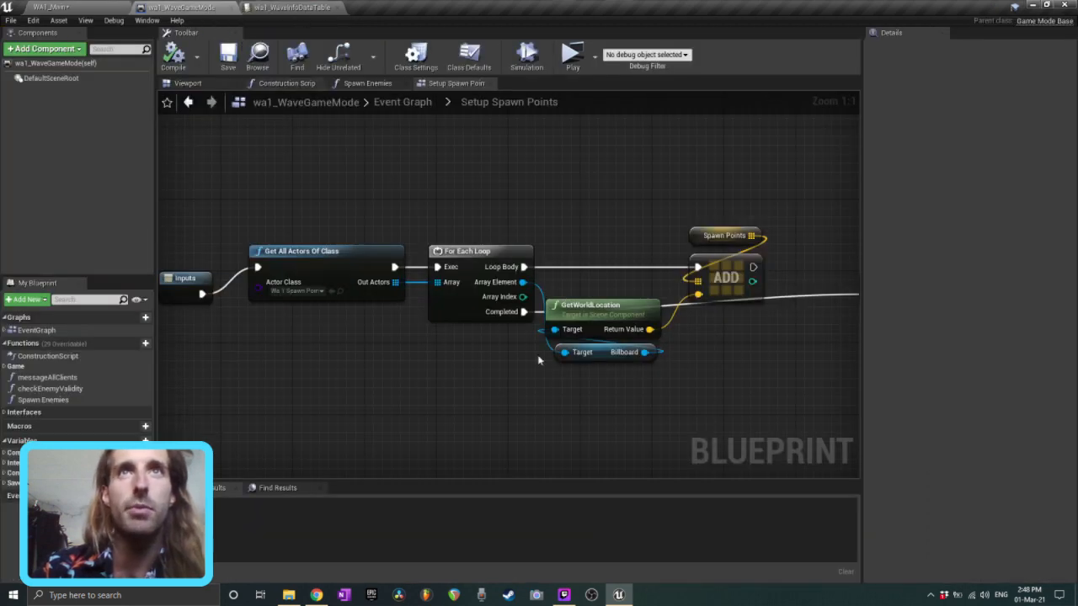
mouse_move(309, 362)
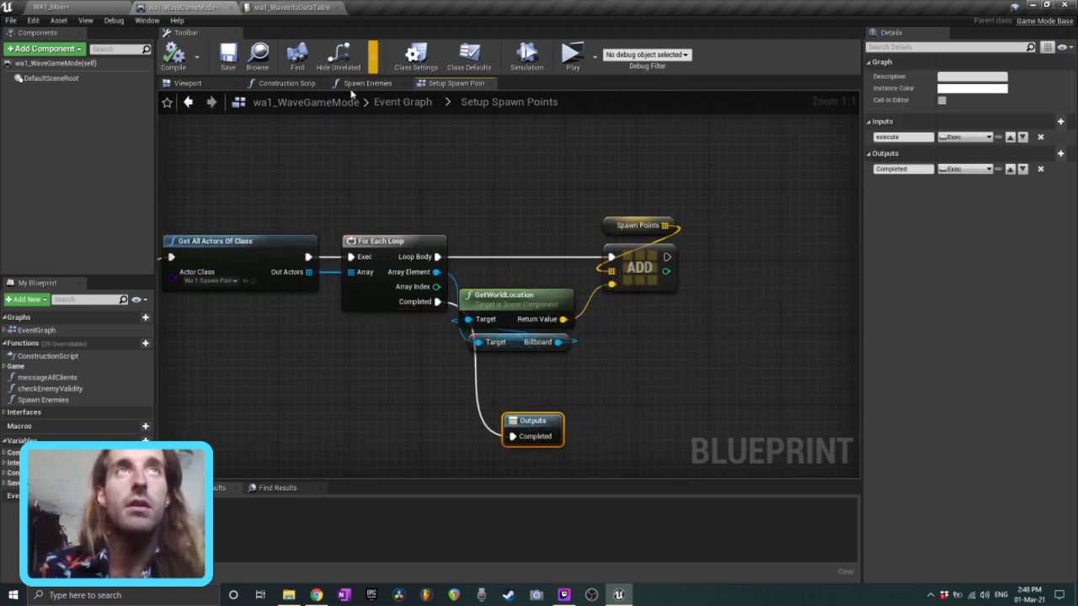
left_click(446, 82)
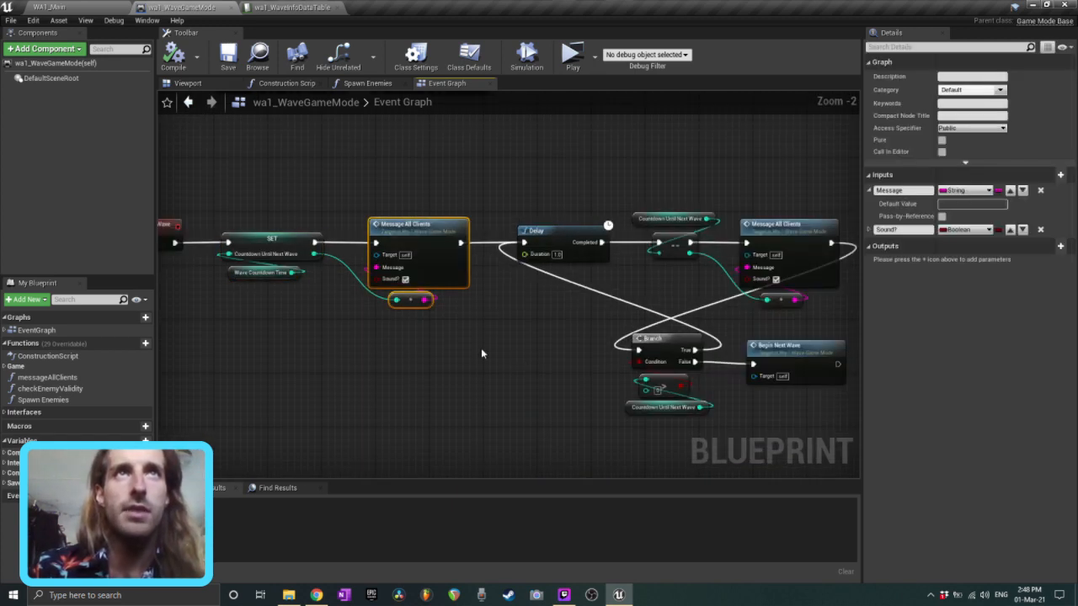
Select the BasicWaveGame row in the data table and return to the wave game mode
scroll("up", 3)
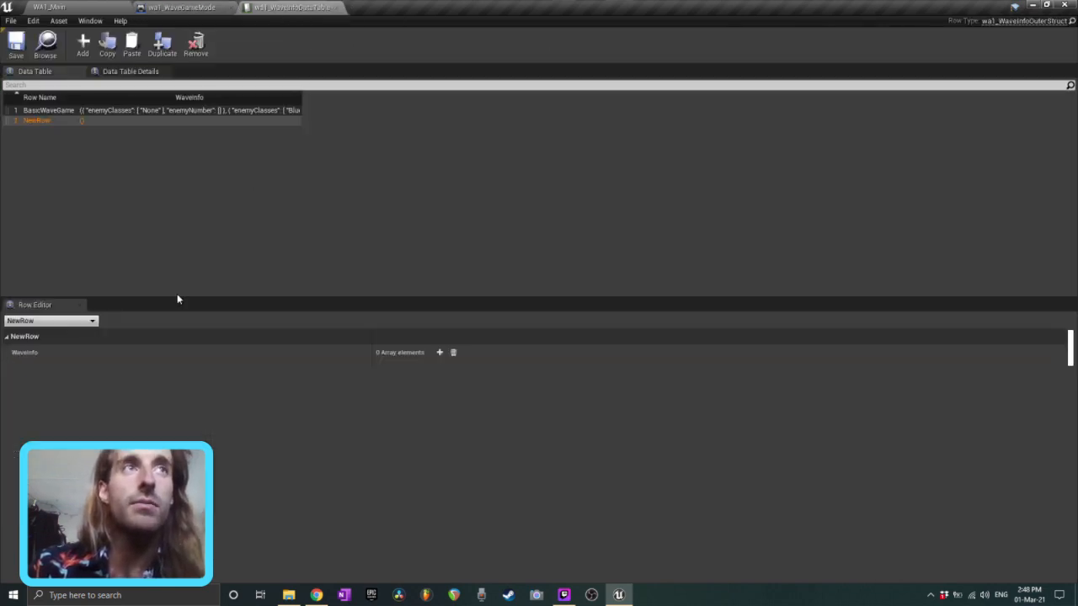
left_click(49, 110)
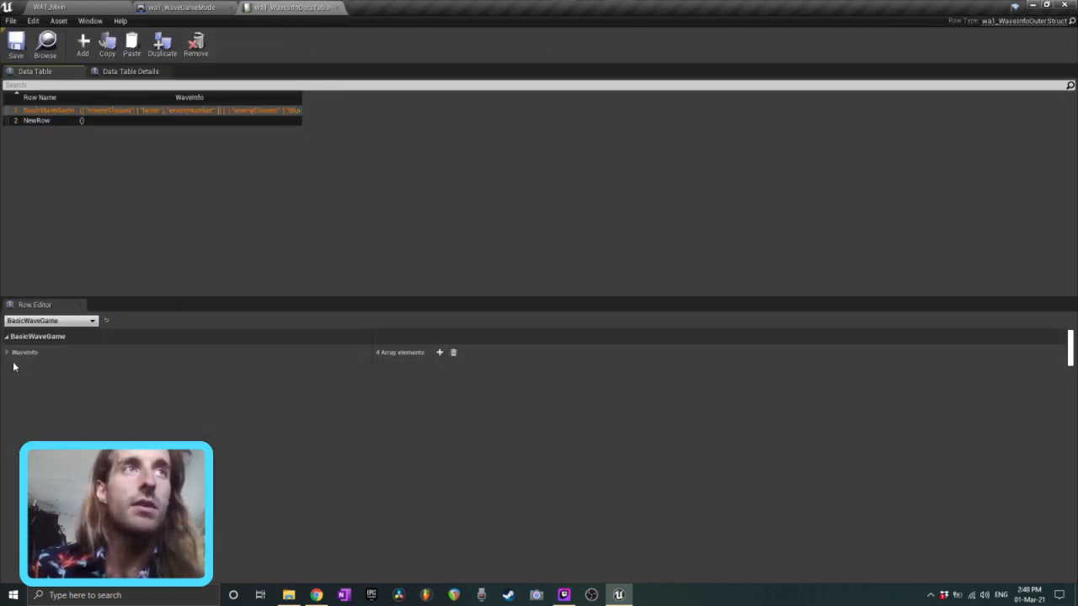
left_click(7, 352)
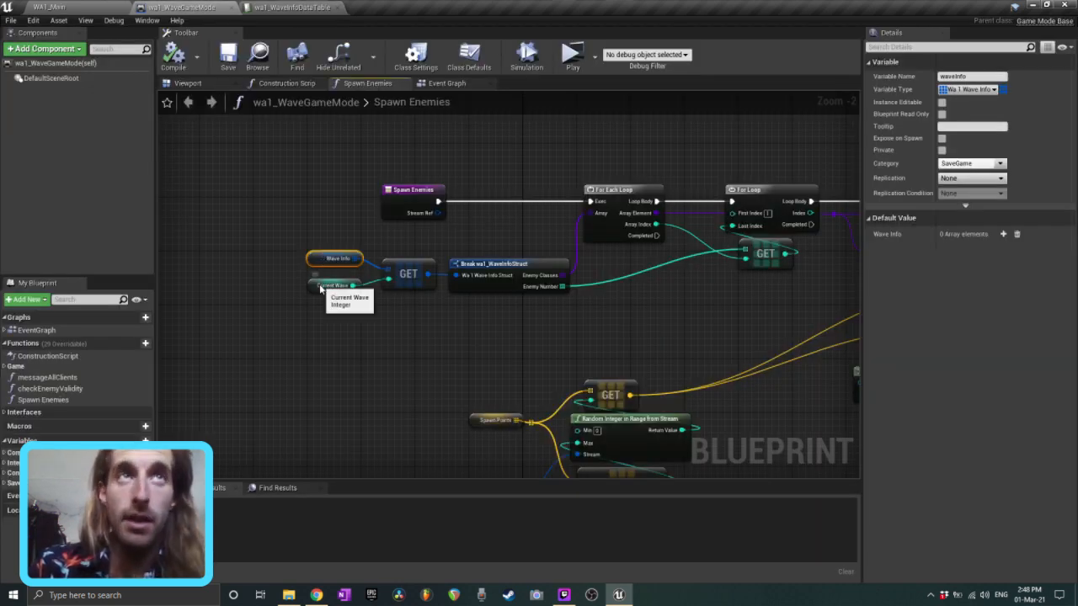
Inspect the Current Wave variable in Spawn Enemies and check the streaming software's status
left_click(335, 285)
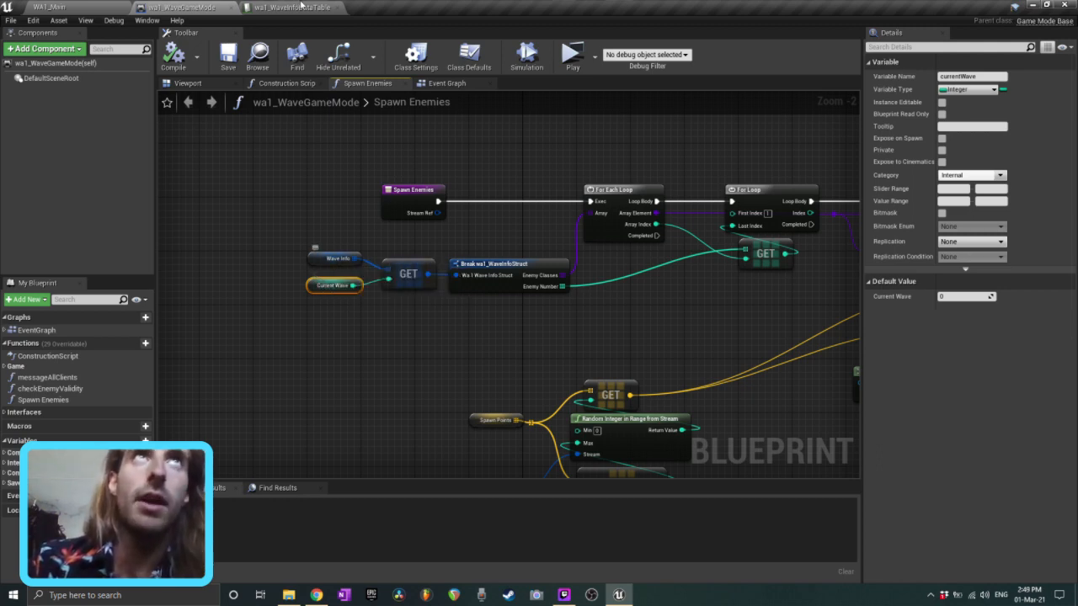
left_click(291, 8)
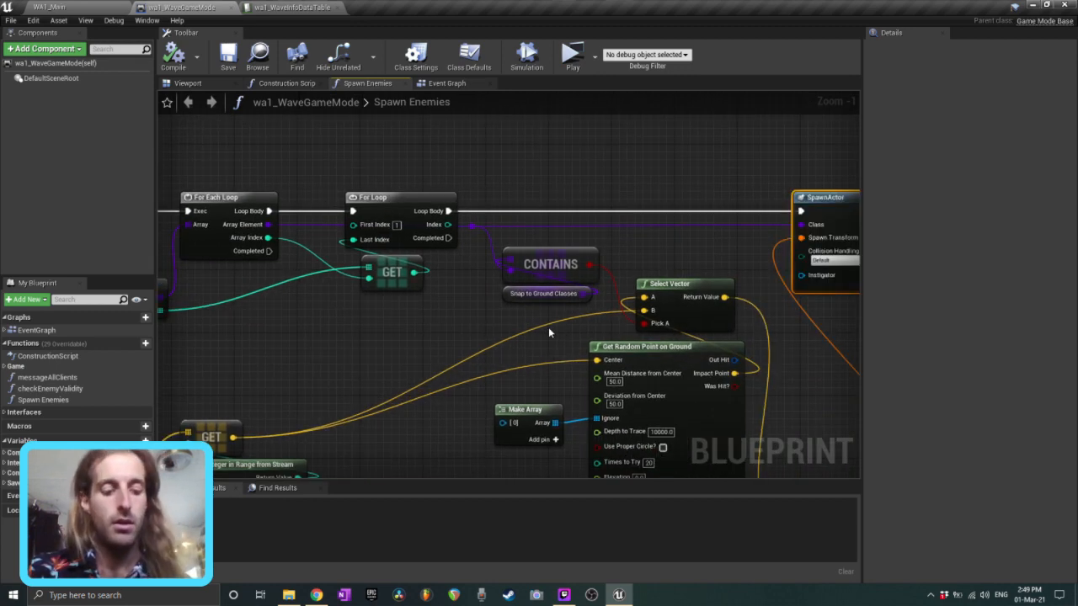
left_click(564, 596)
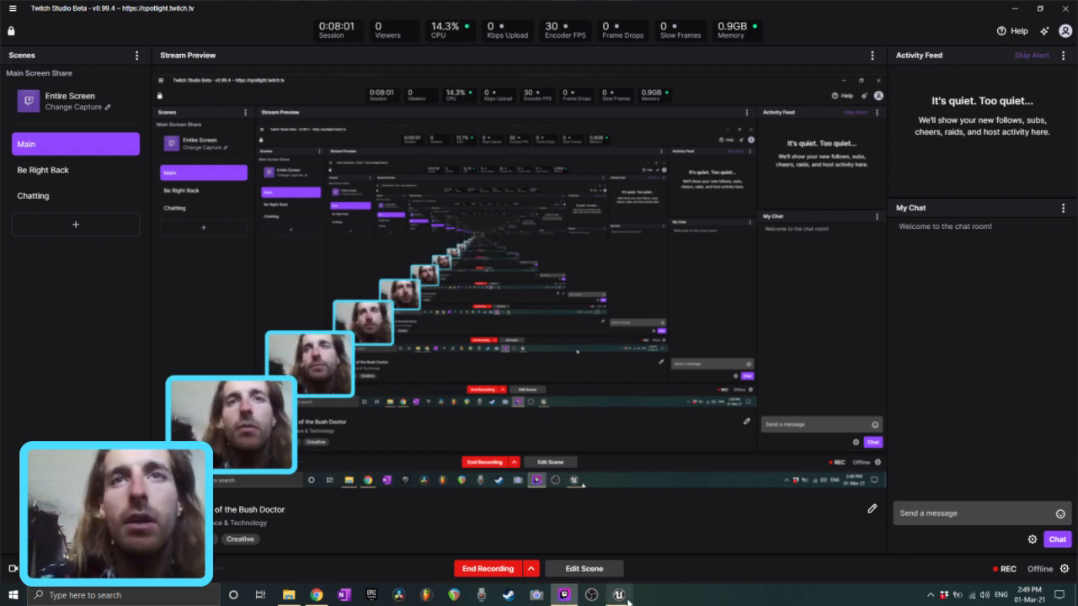
left_click(618, 596)
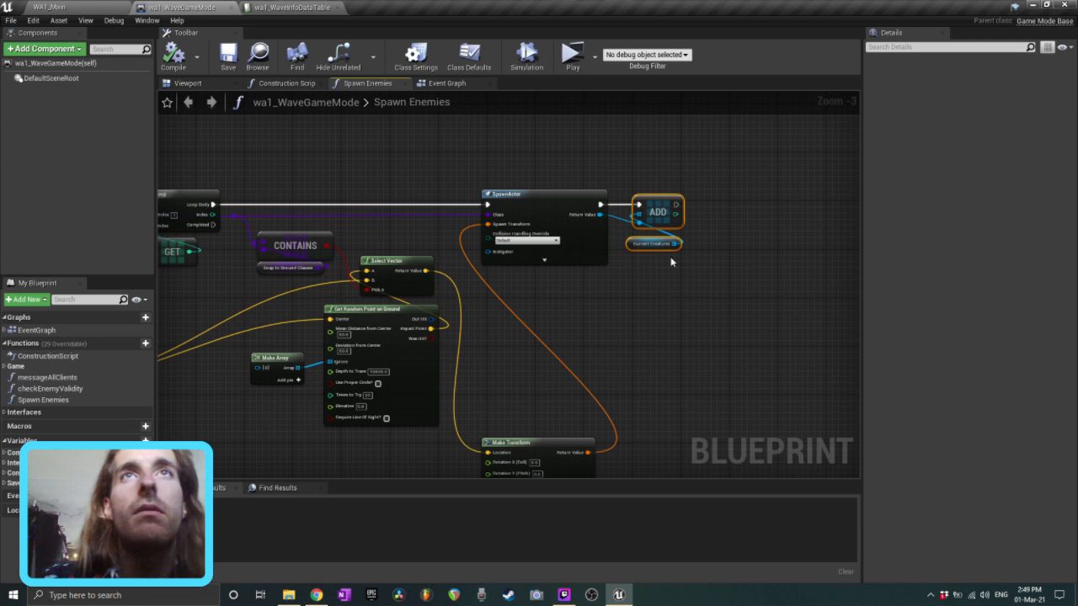
scroll("up", 3)
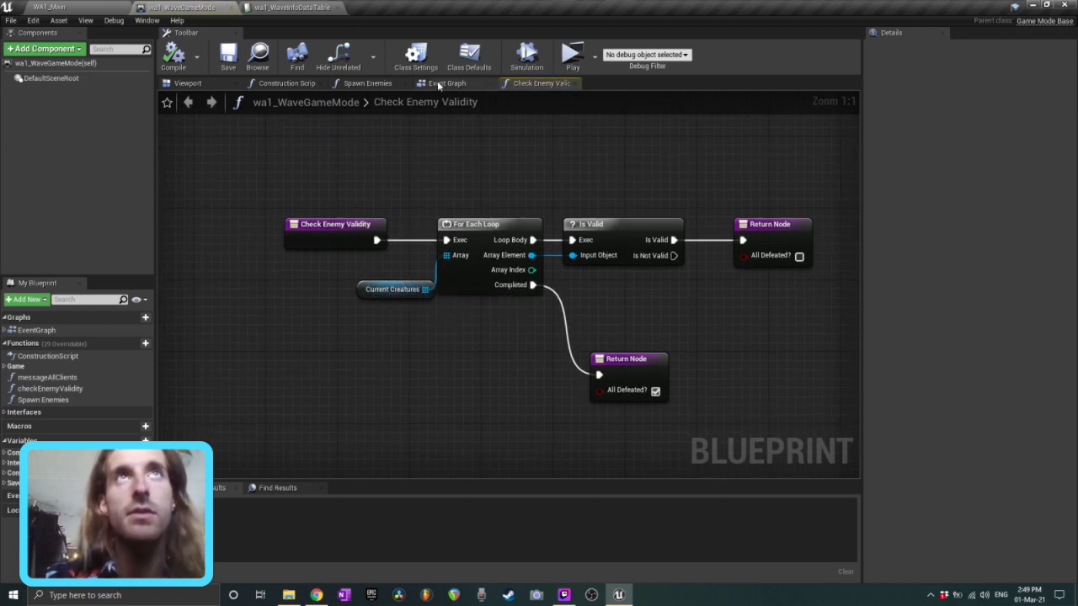
Inspect the Spawn Points and Stream Ref variables in Spawn Enemies, then reach Event Graph
left_click(446, 82)
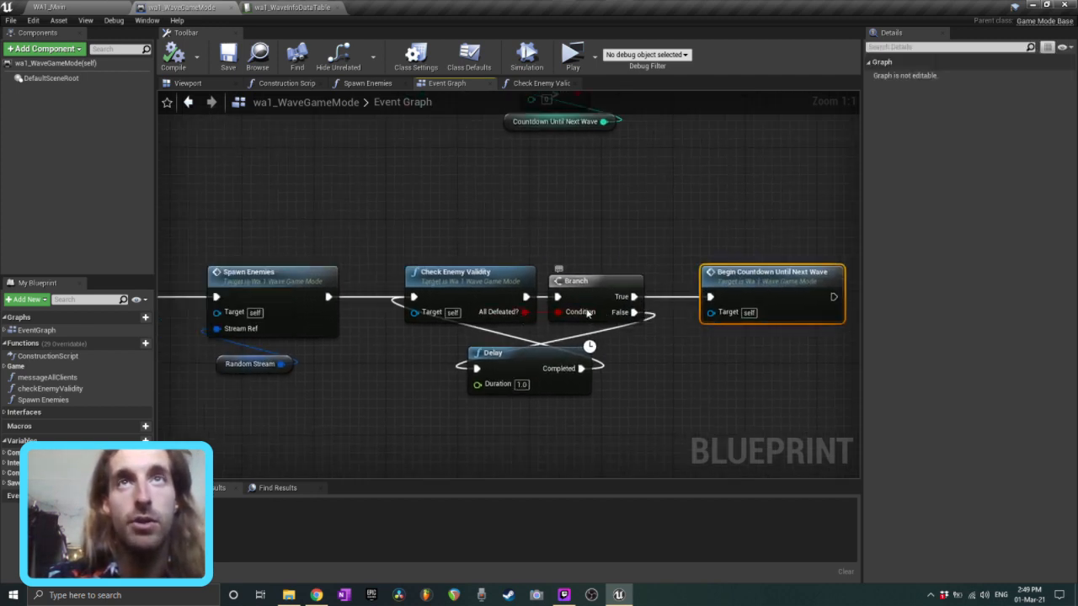
left_click(454, 271)
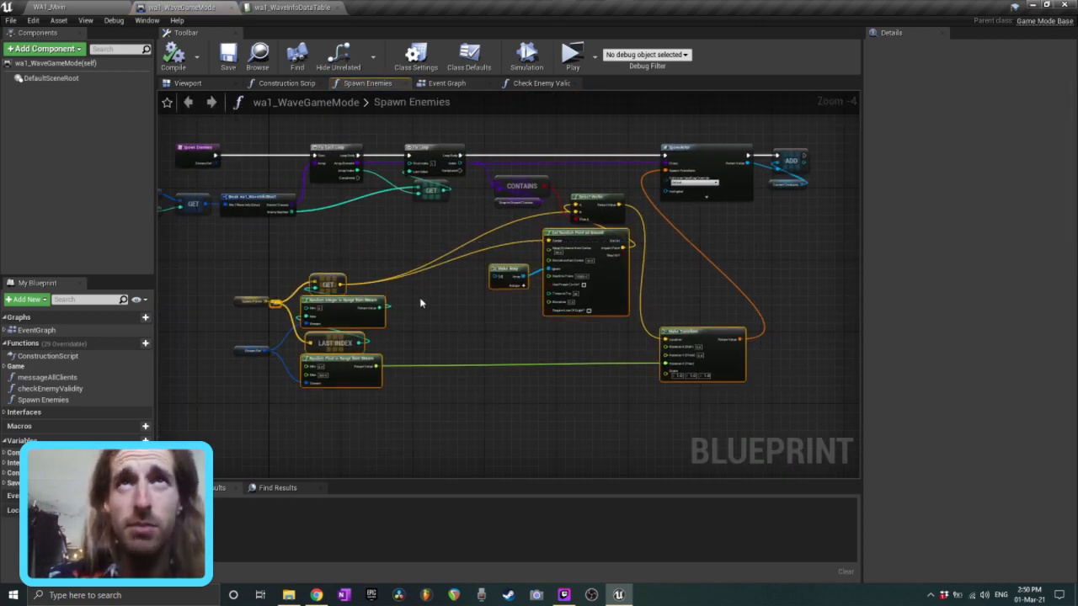
scroll("up", 3)
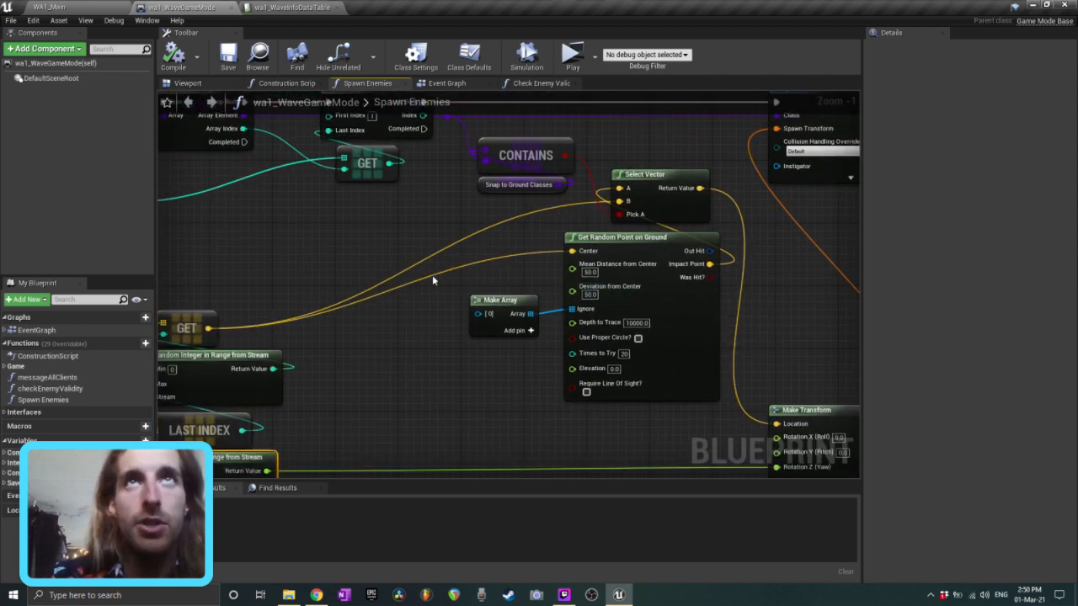
scroll("down", 3)
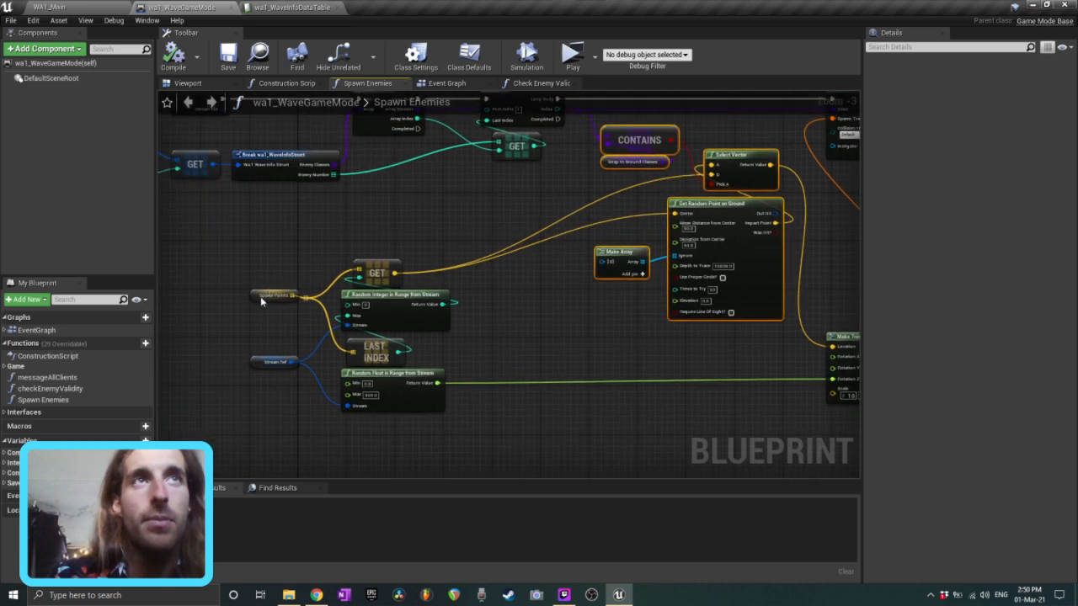
left_click(278, 295)
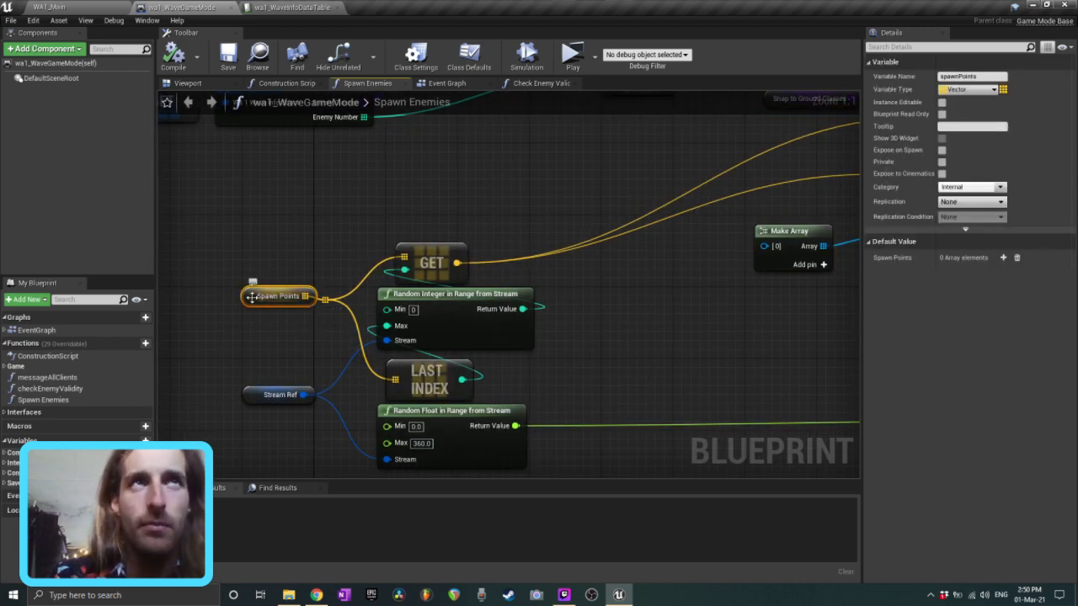
mouse_move(442, 303)
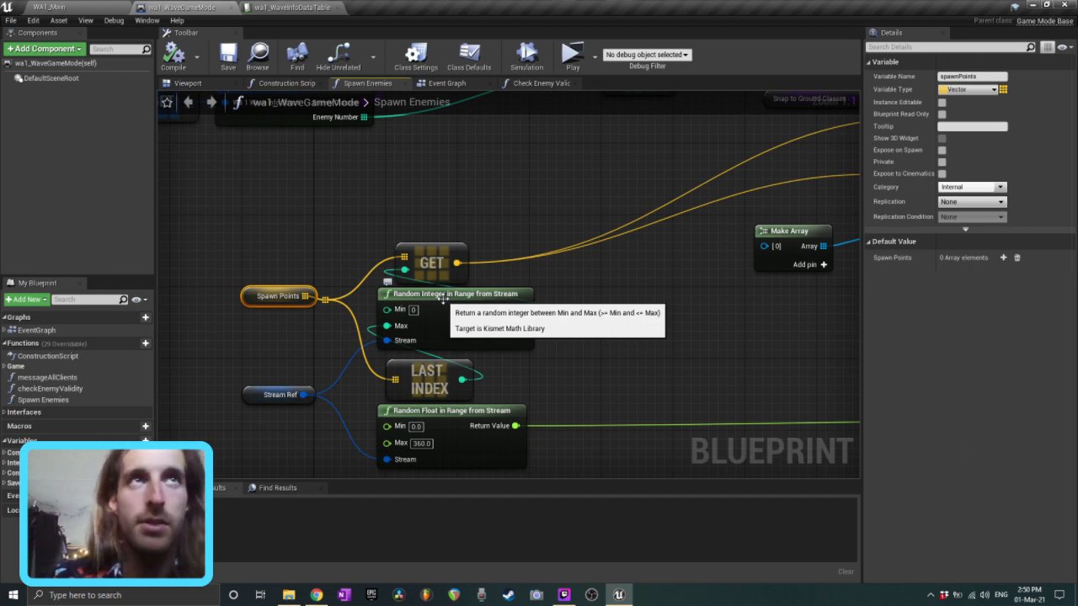
mouse_move(331, 367)
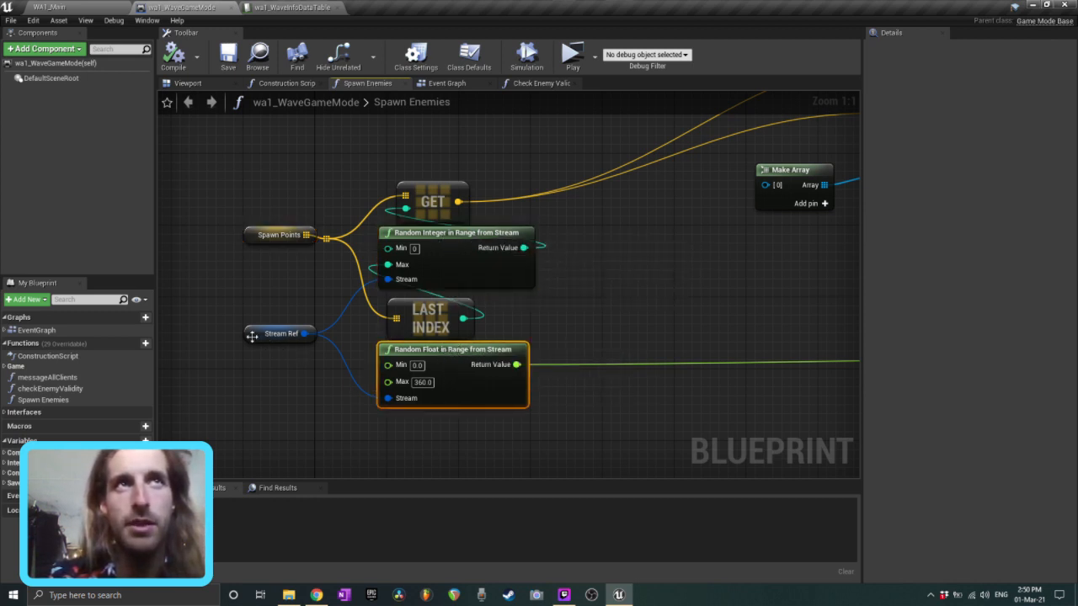
left_click(281, 333)
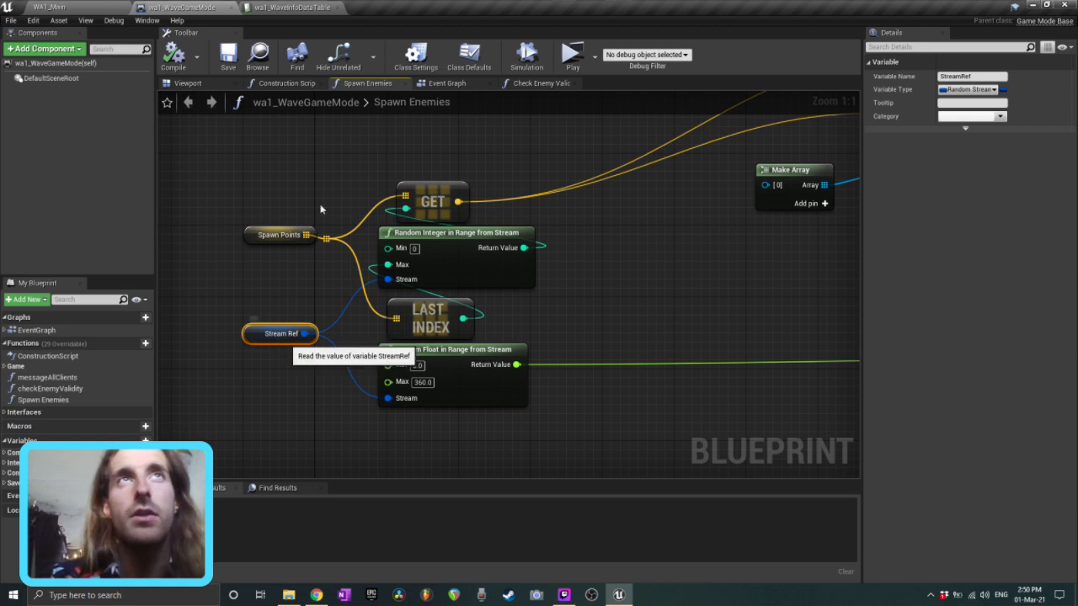
mouse_move(457, 99)
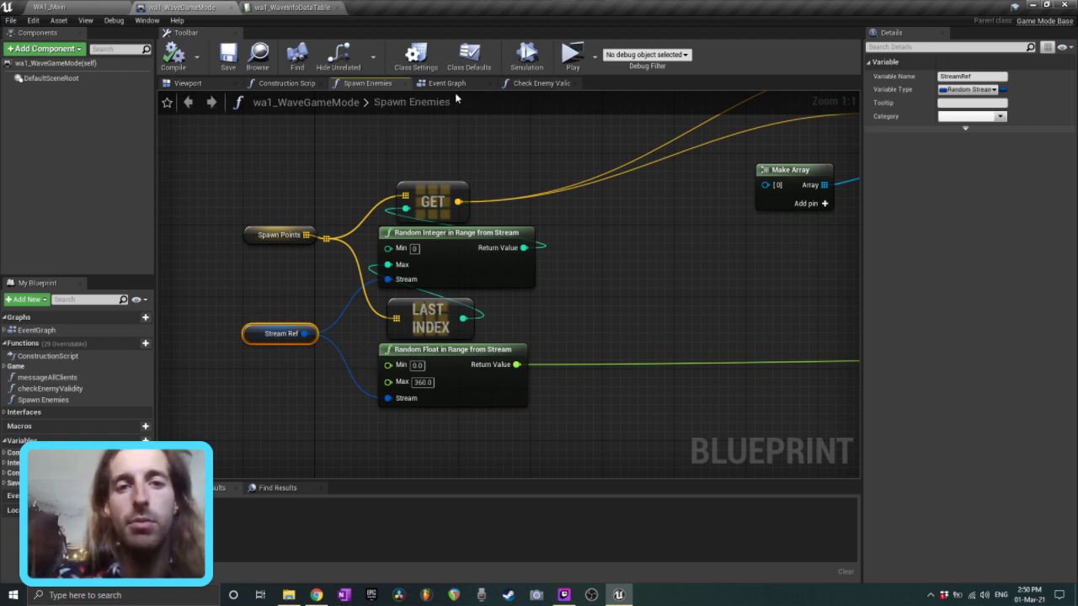
mouse_move(278, 234)
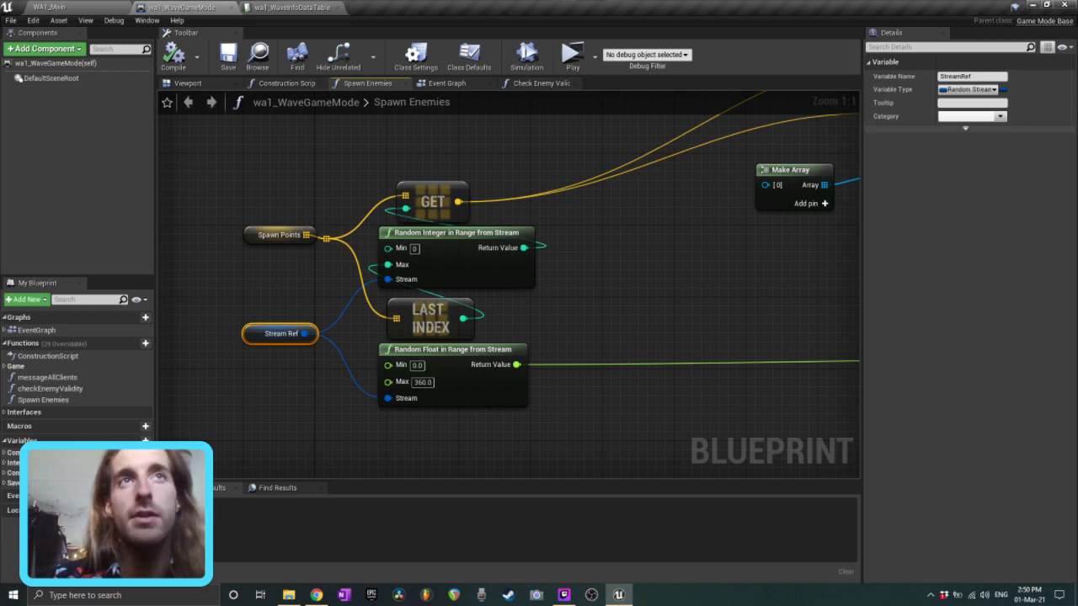
left_click(444, 83)
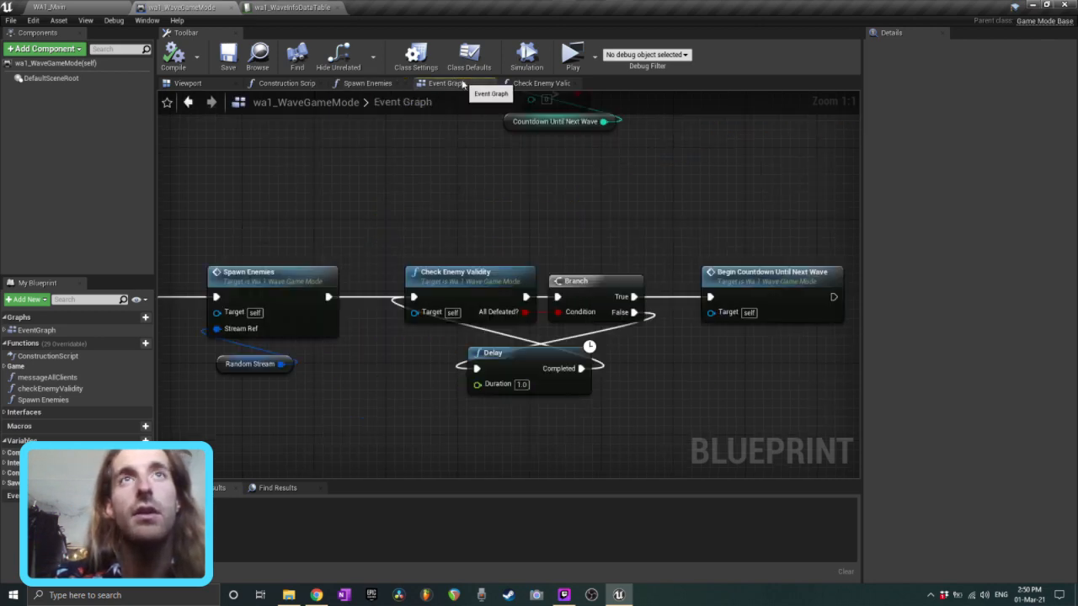
Scroll the Event Graph down to the Set Random Stream Seed node
scroll("down", 3)
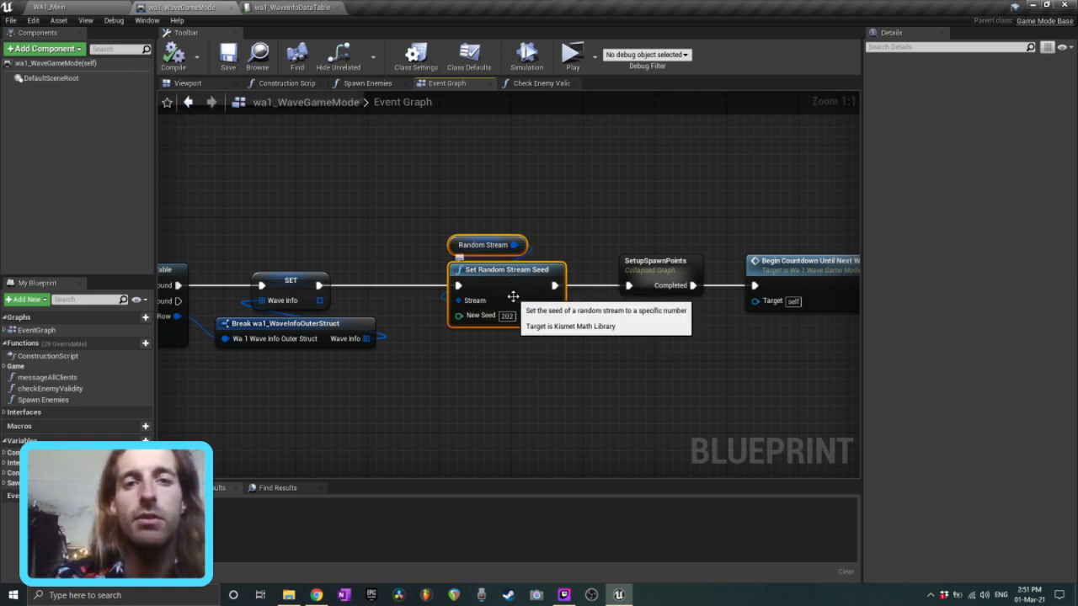
mouse_move(493, 316)
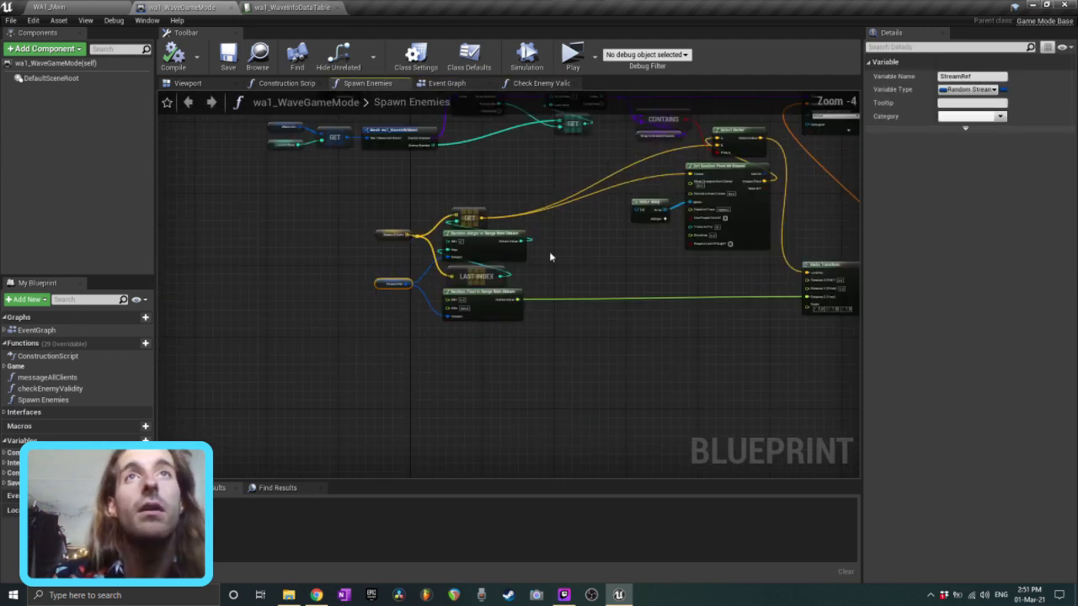
Inspect the Snap to Ground Classes variable and pan the graph to the Spawn Points nodes
scroll("up", 3)
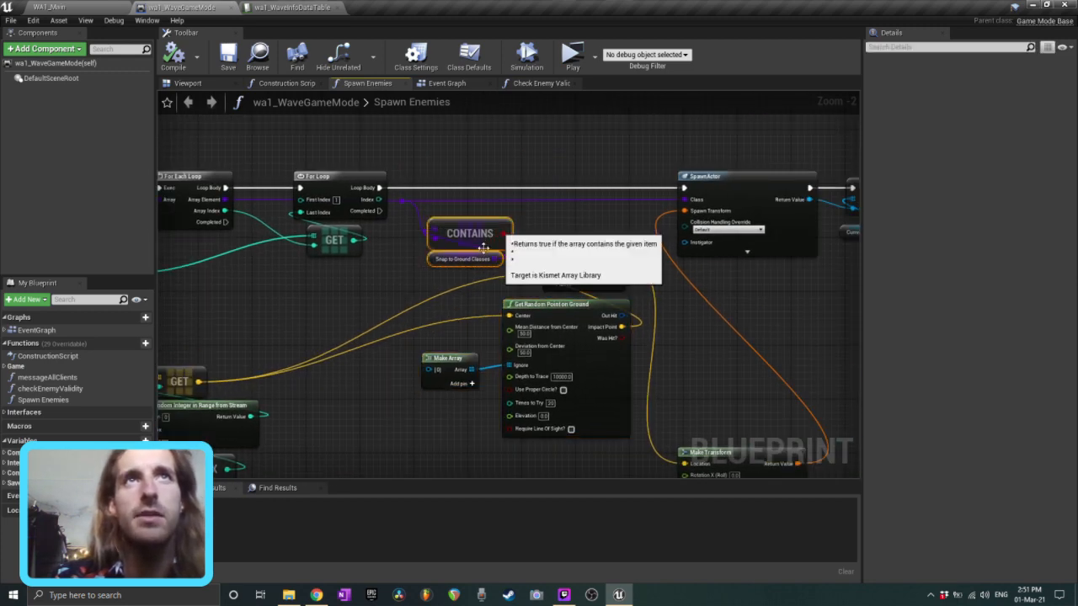
left_click(461, 262)
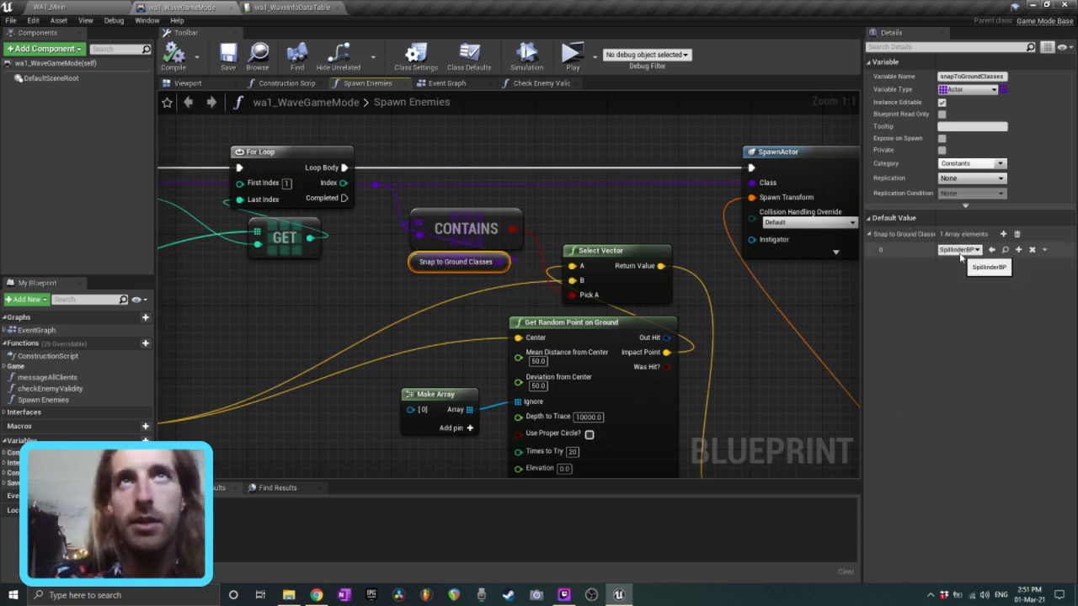
scroll("down", 3)
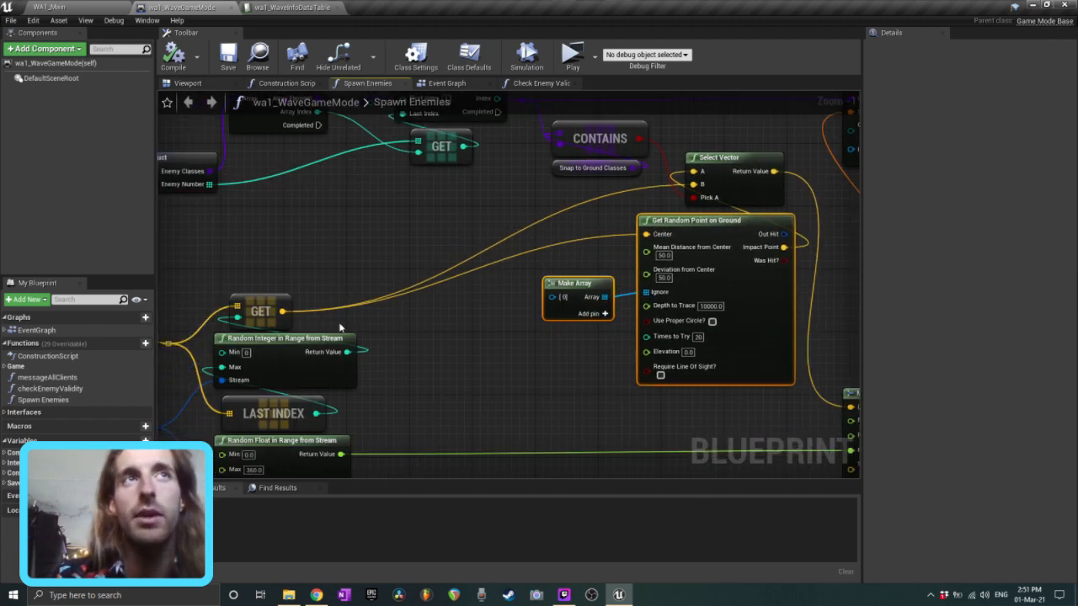
left_click_drag(505, 295, 640, 354)
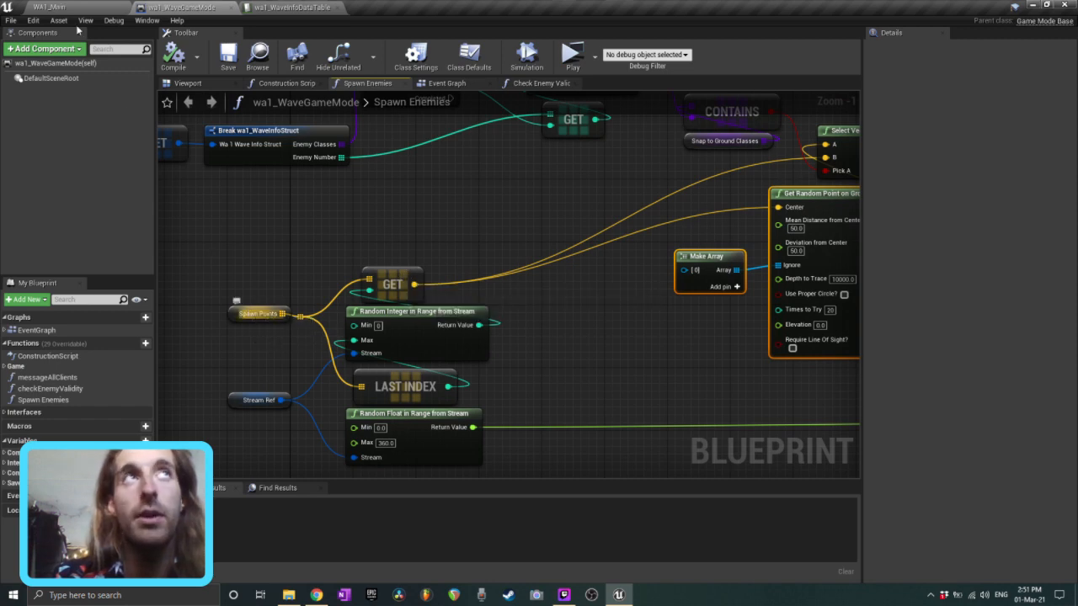
Briefly visit WA1_Main, then check Snap to Ground Classes defaults: one entry, SpillinderBP
left_click(51, 6)
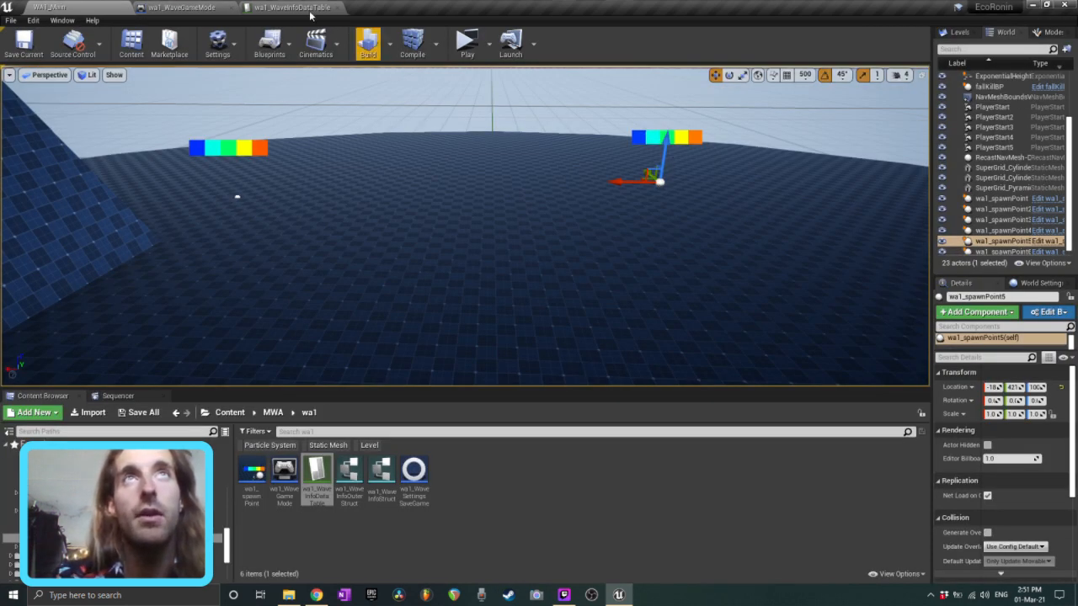
left_click(181, 7)
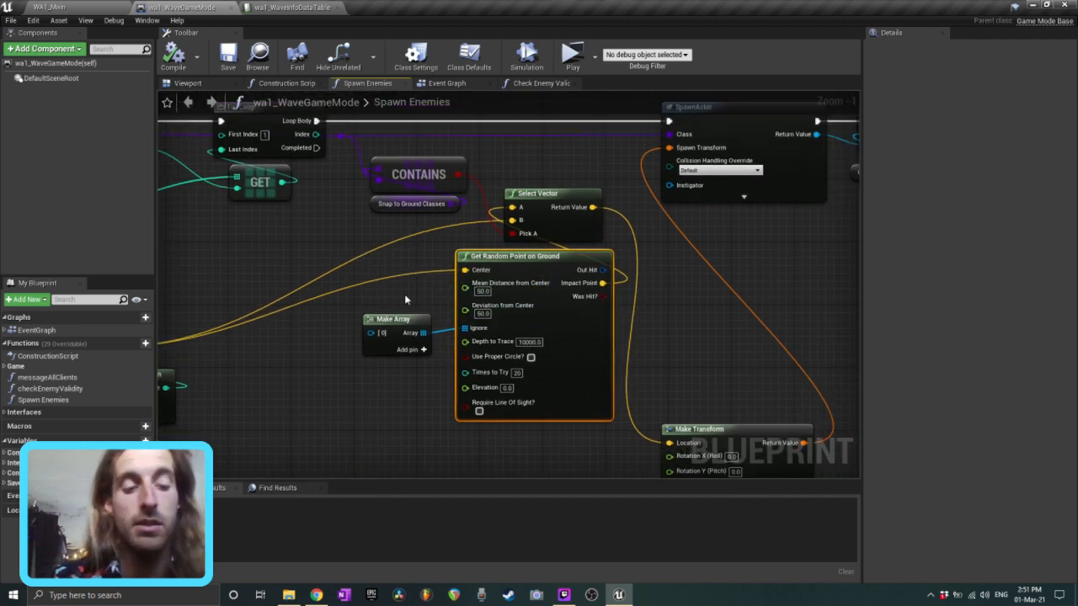
mouse_move(210, 30)
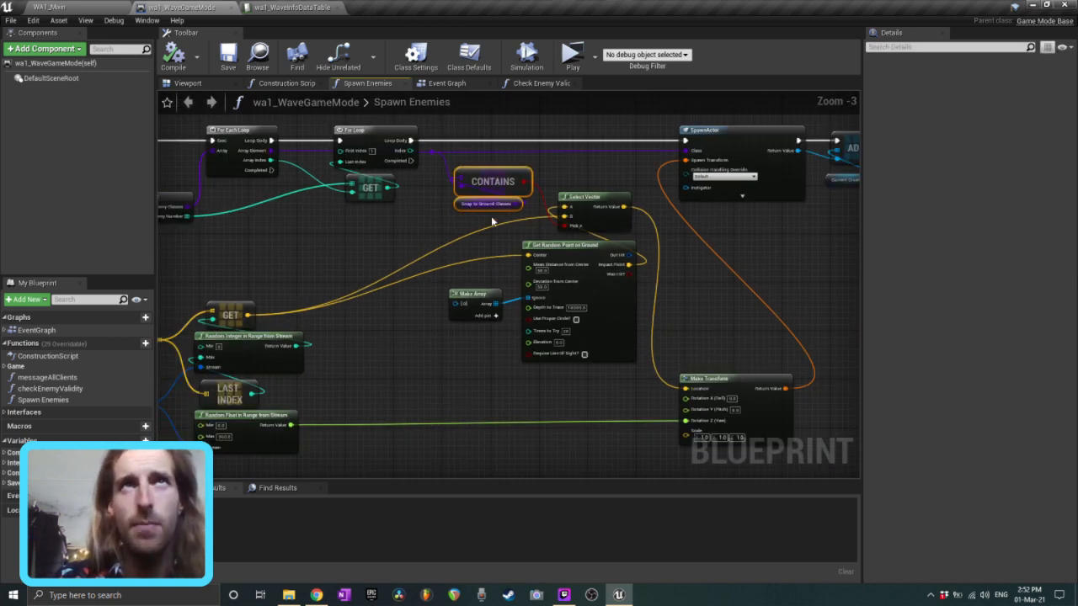
left_click(486, 203)
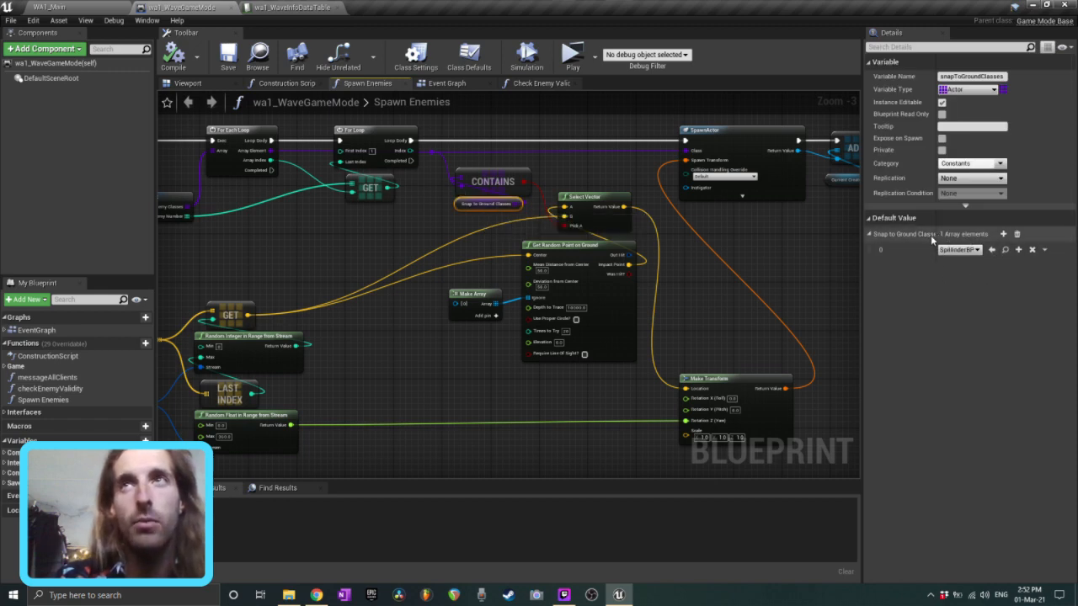
mouse_move(935, 405)
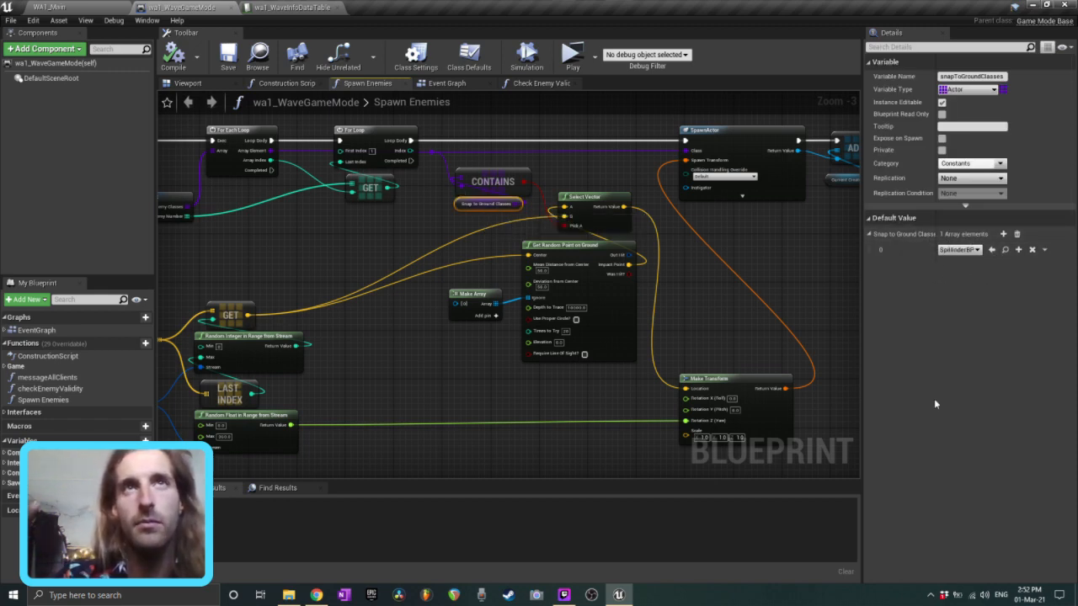
mouse_move(674, 287)
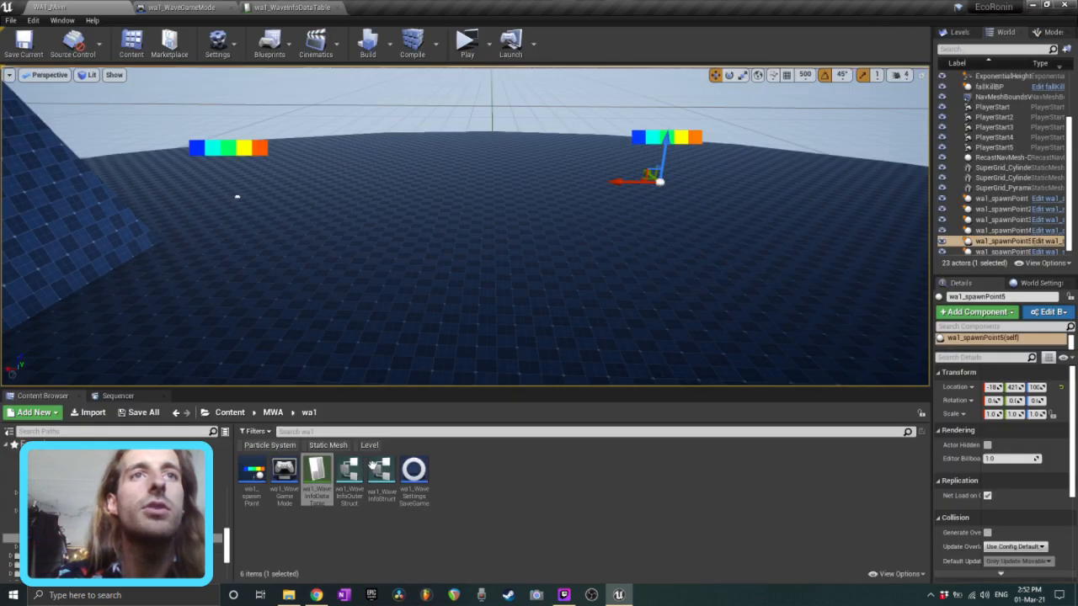
mouse_move(380, 470)
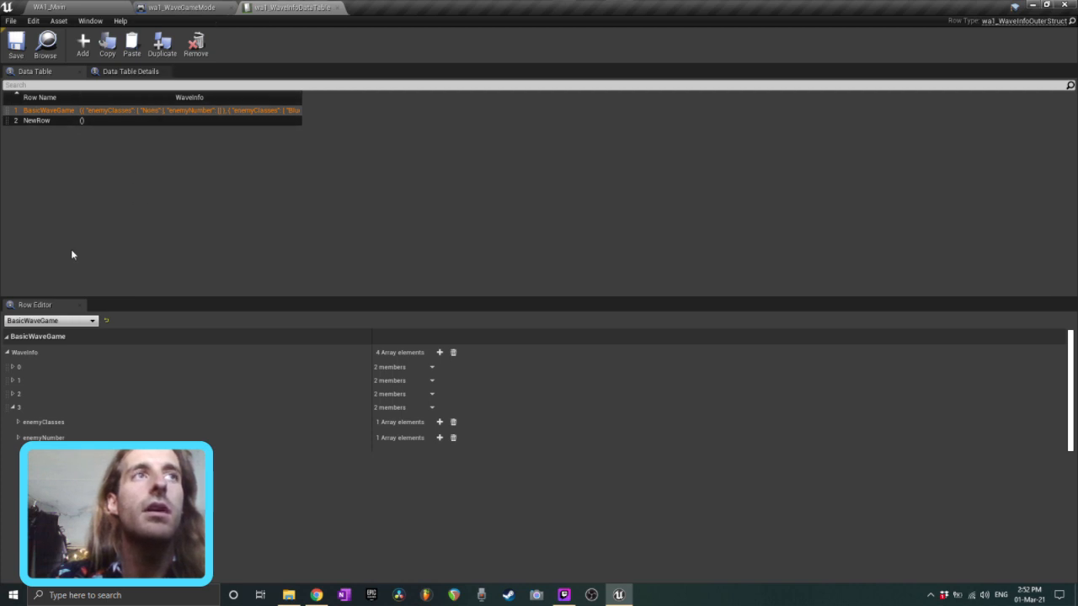
Return to the WA1_Main level editor with the wa1 folder listed
left_click(80, 8)
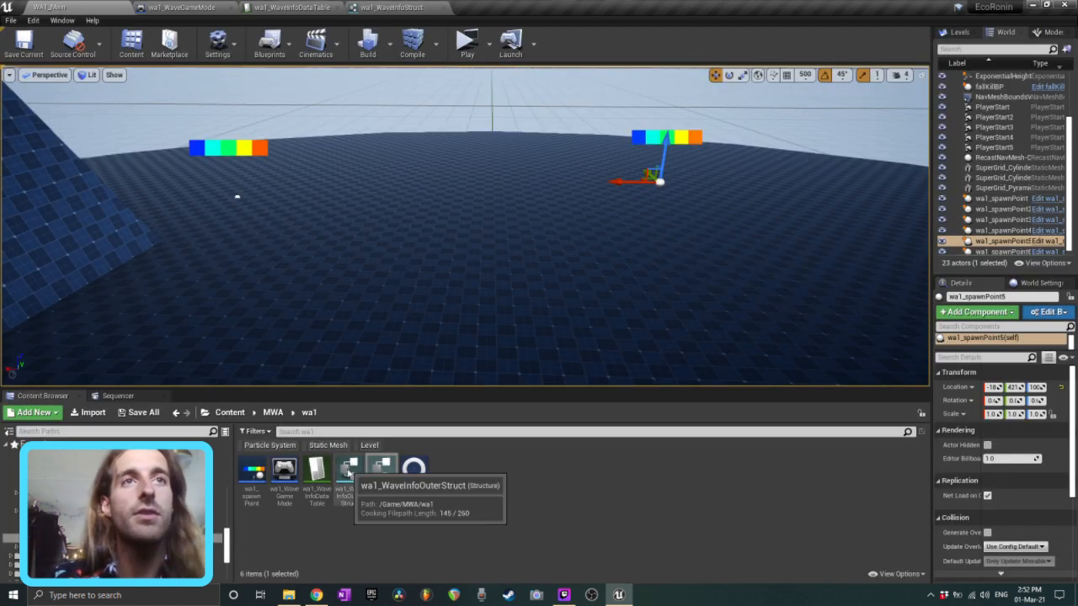
Open wa1_WaveInfoOuterStruct, check the wave data table, then Play WA1_Main standalone
double_click(379, 468)
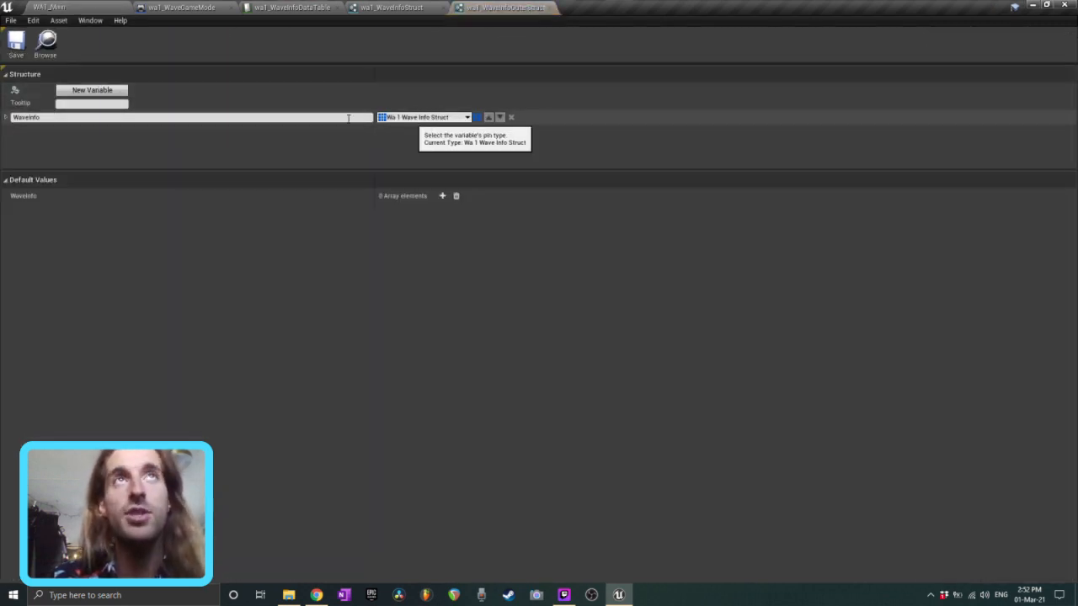
mouse_move(479, 76)
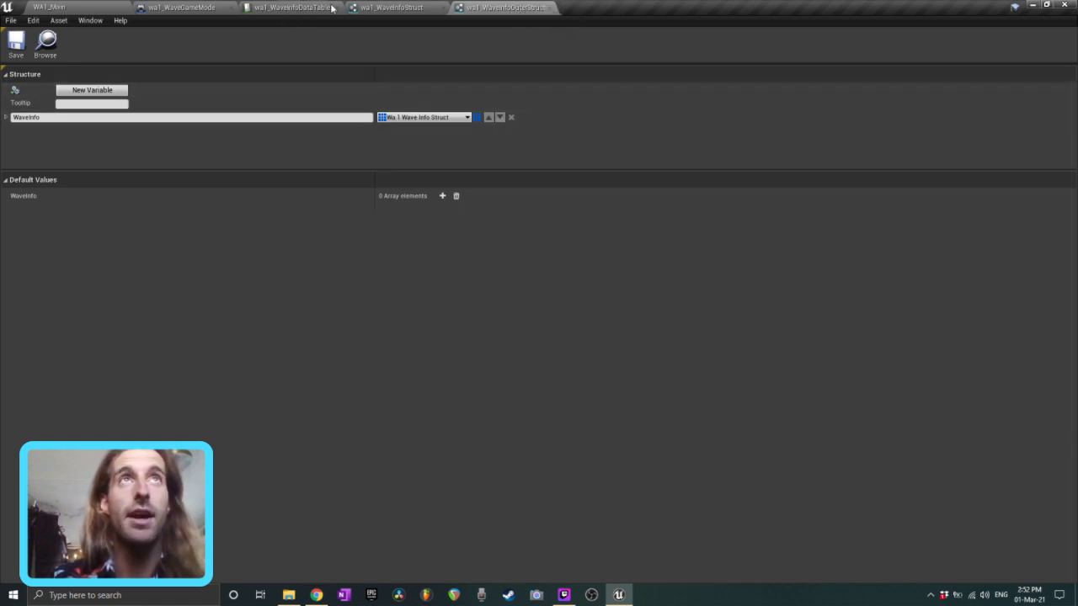
left_click(290, 8)
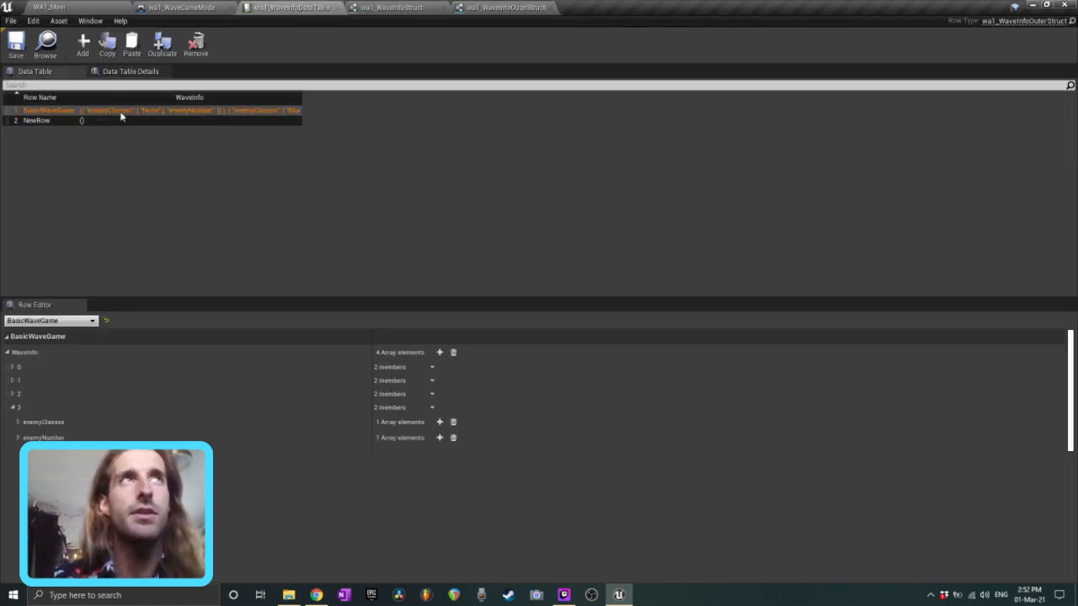
left_click(51, 7)
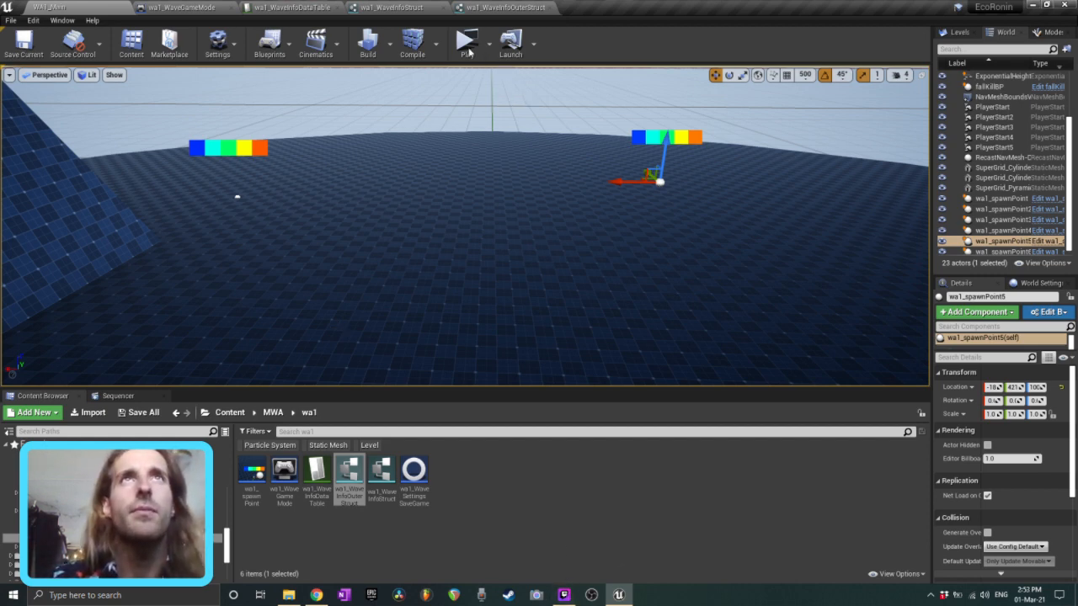
left_click(467, 42)
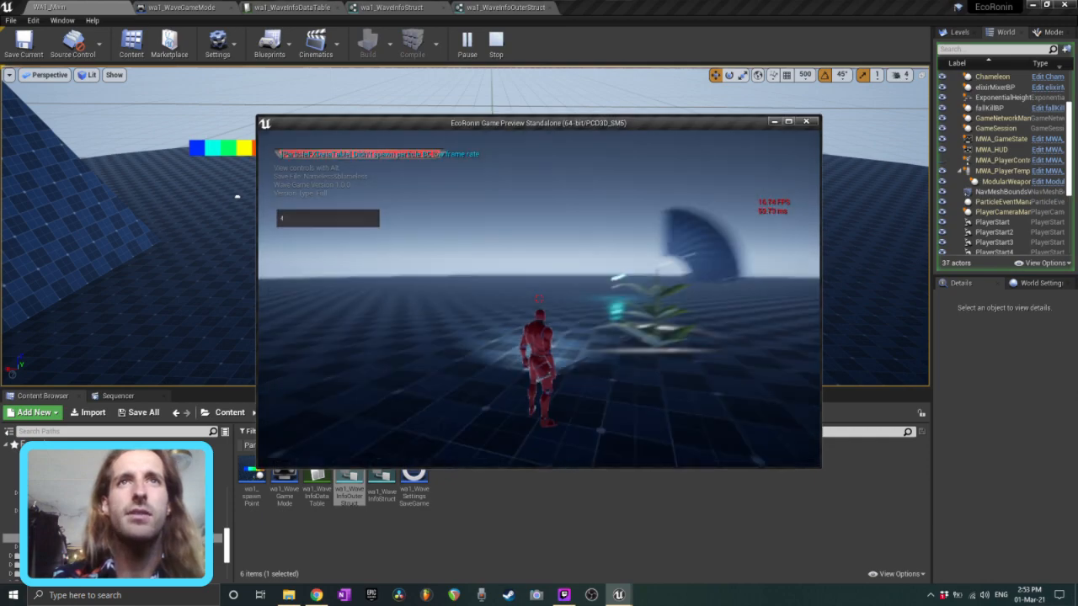